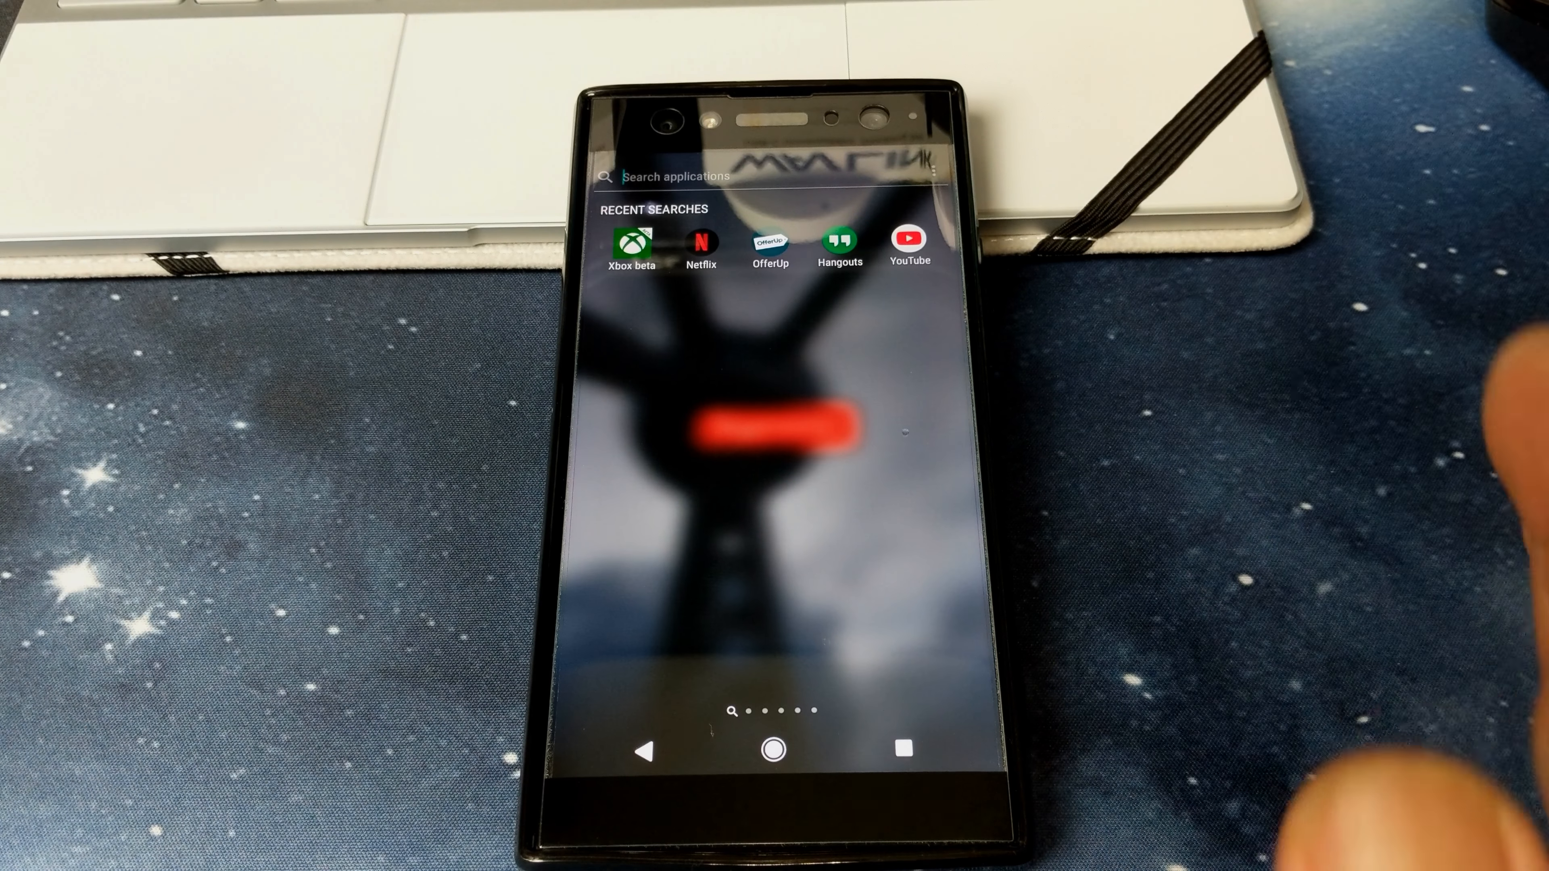
Leave app search and look through the Xperia Home settings before returning home.
click(774, 751)
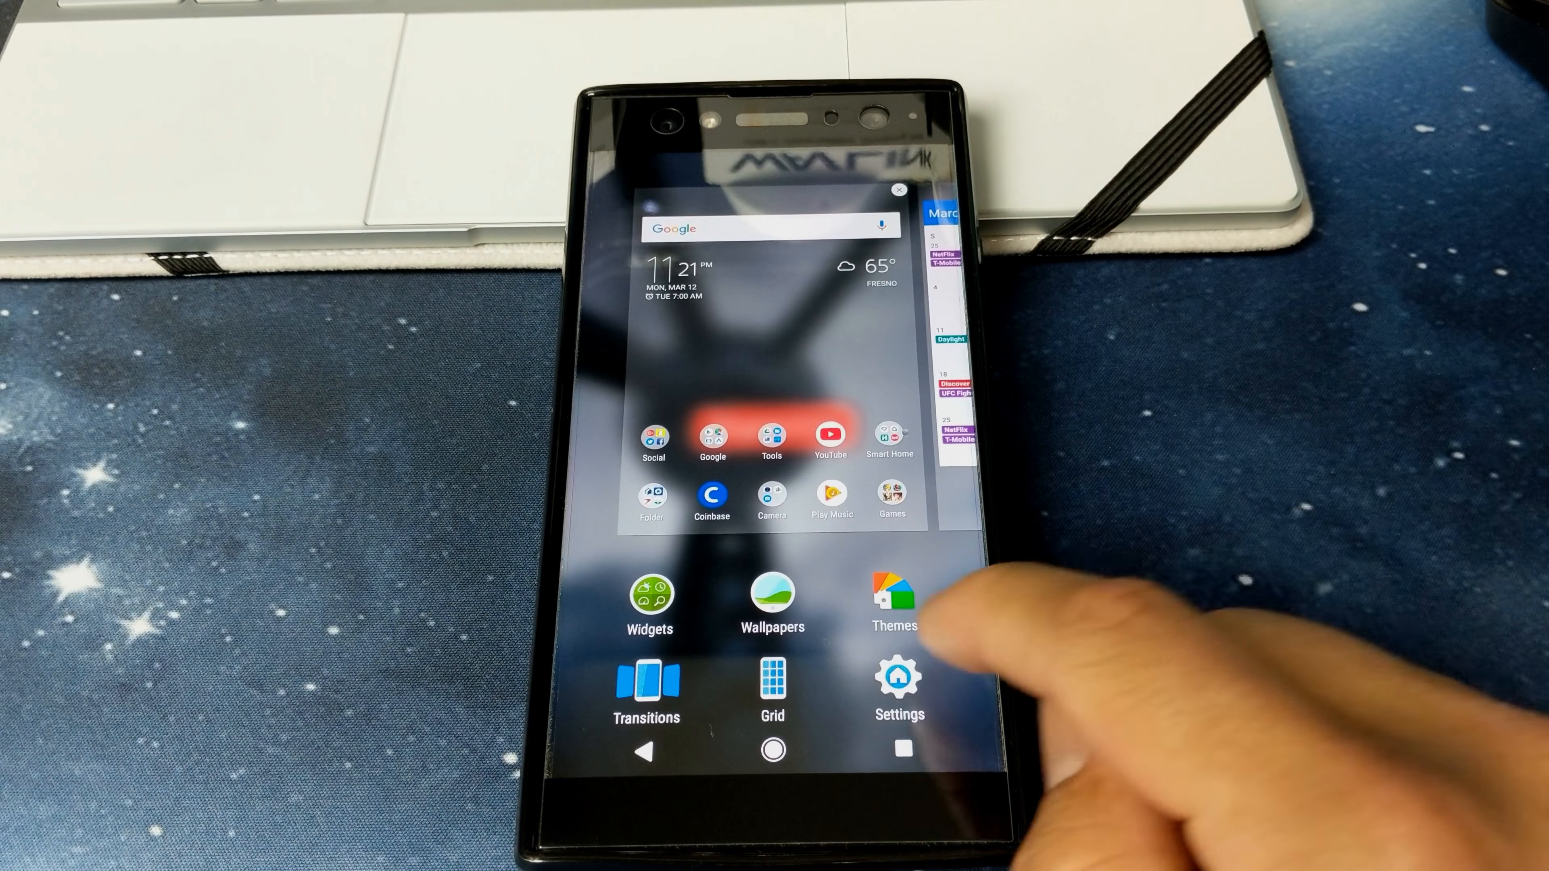
click(897, 691)
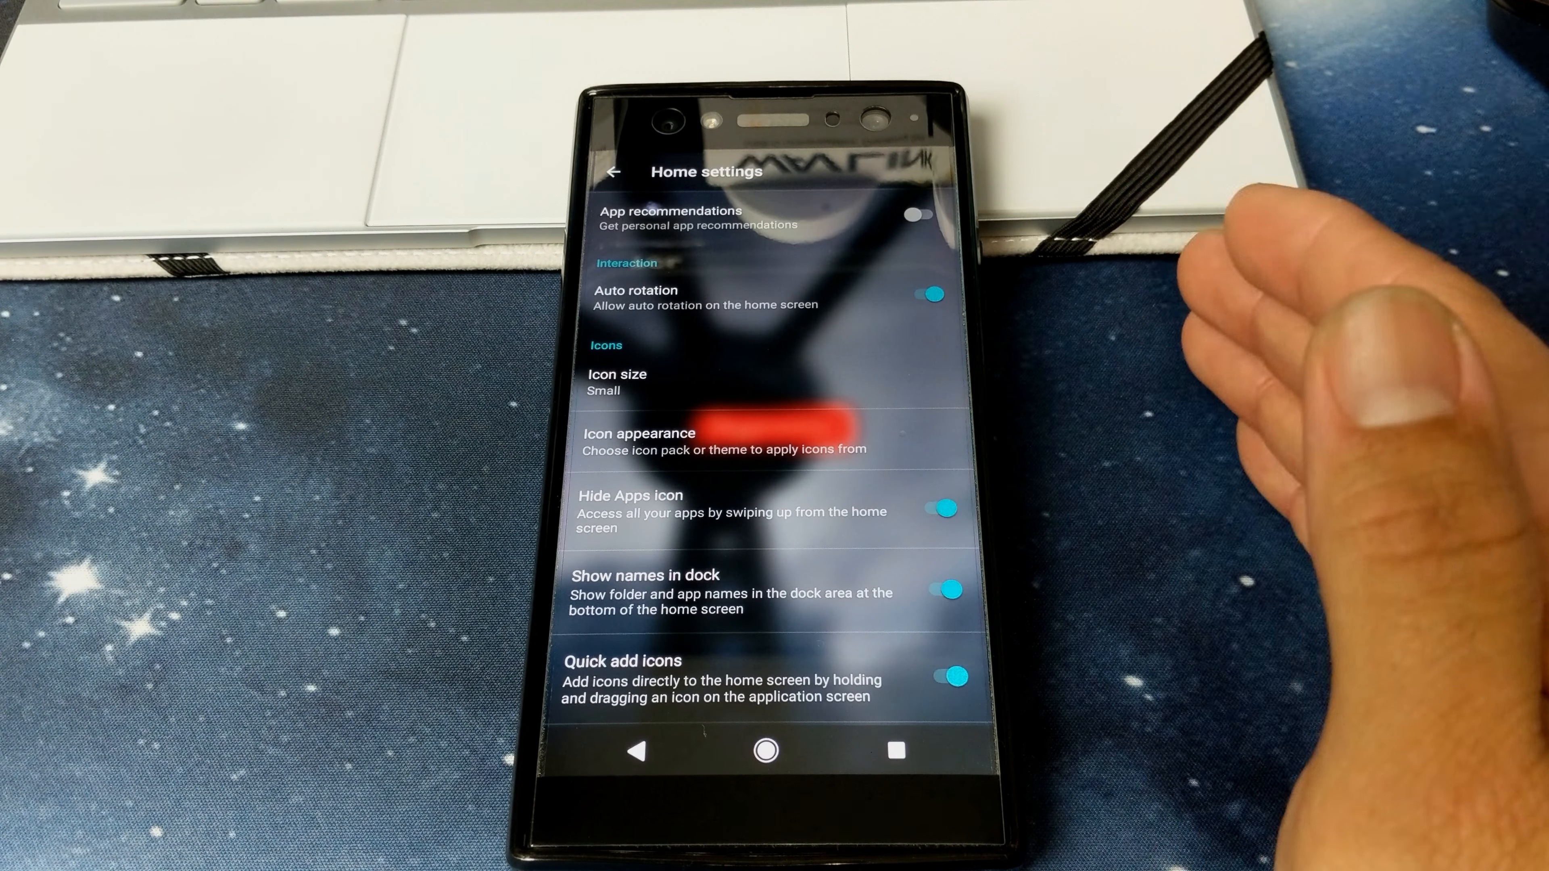
scroll(down, 3)
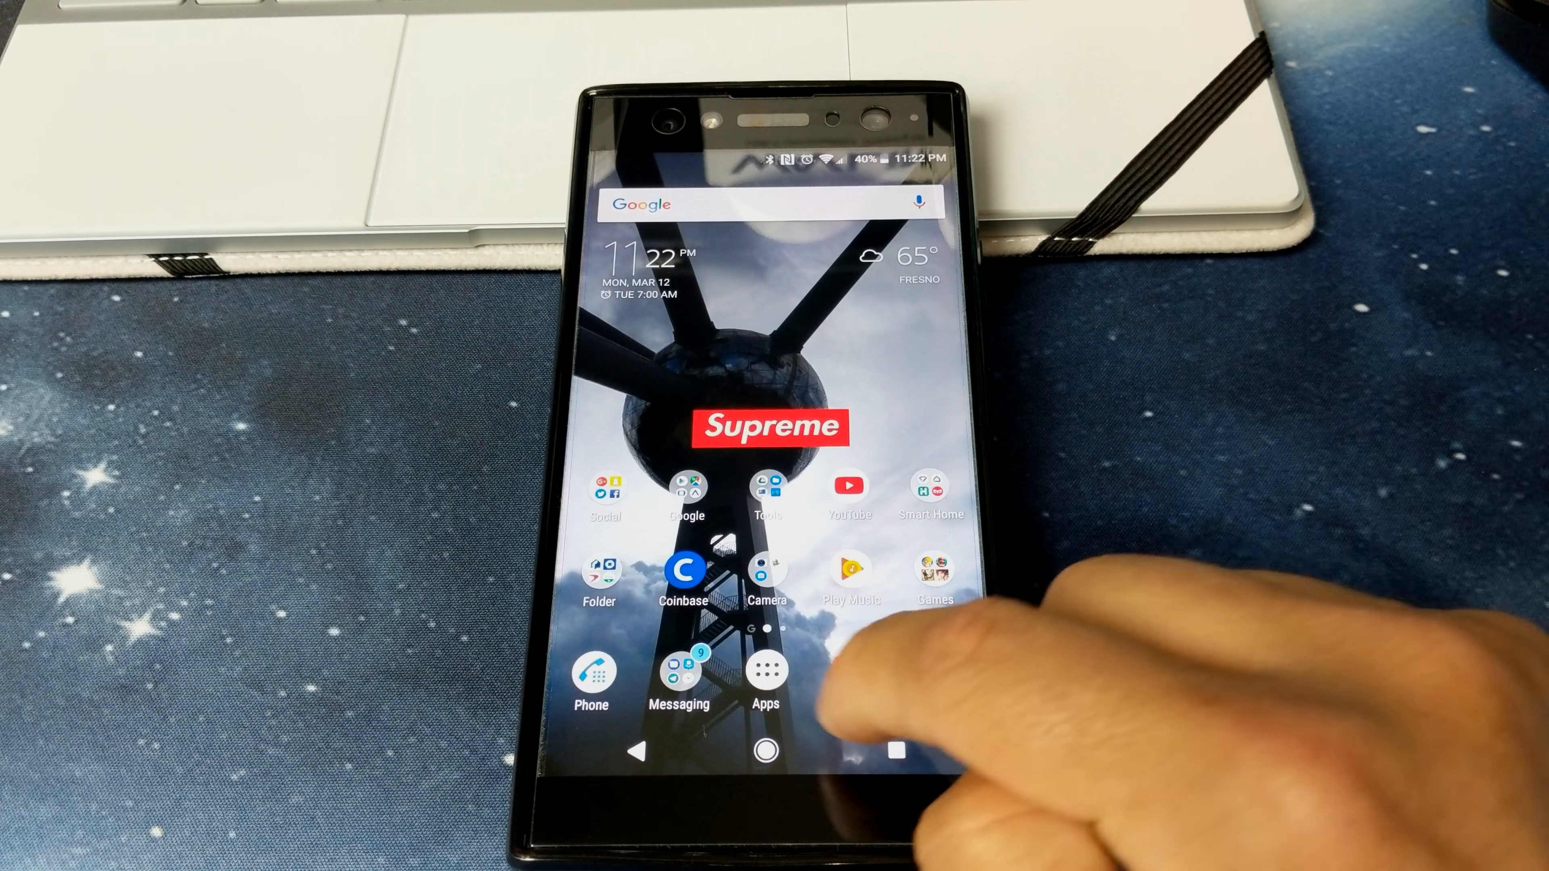
Change the Hide Apps icon setting so the dock holds five app shortcuts.
click(765, 675)
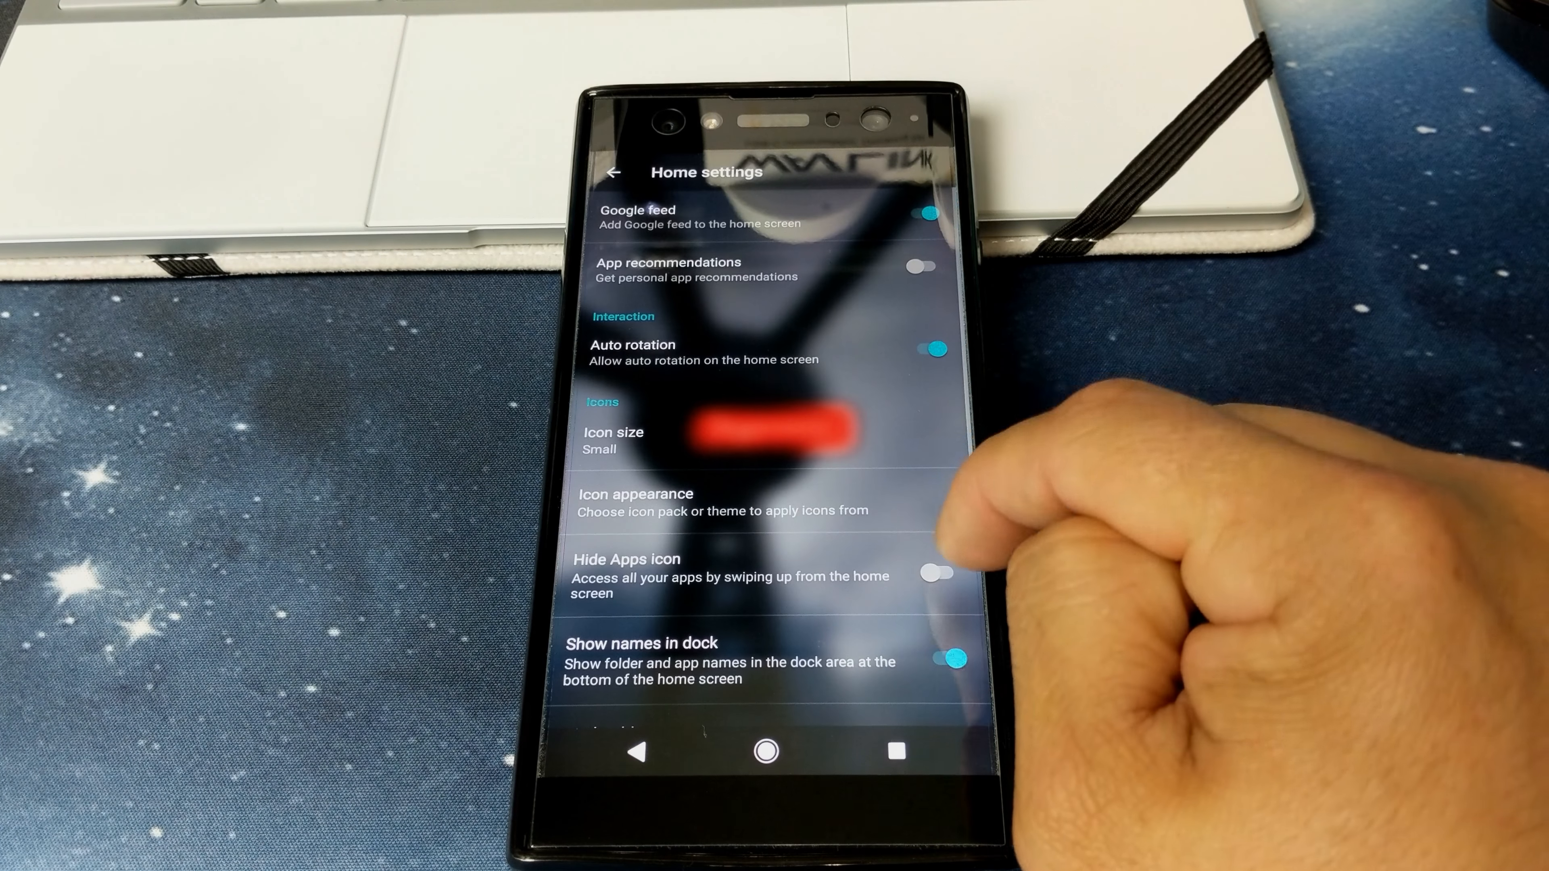
click(939, 573)
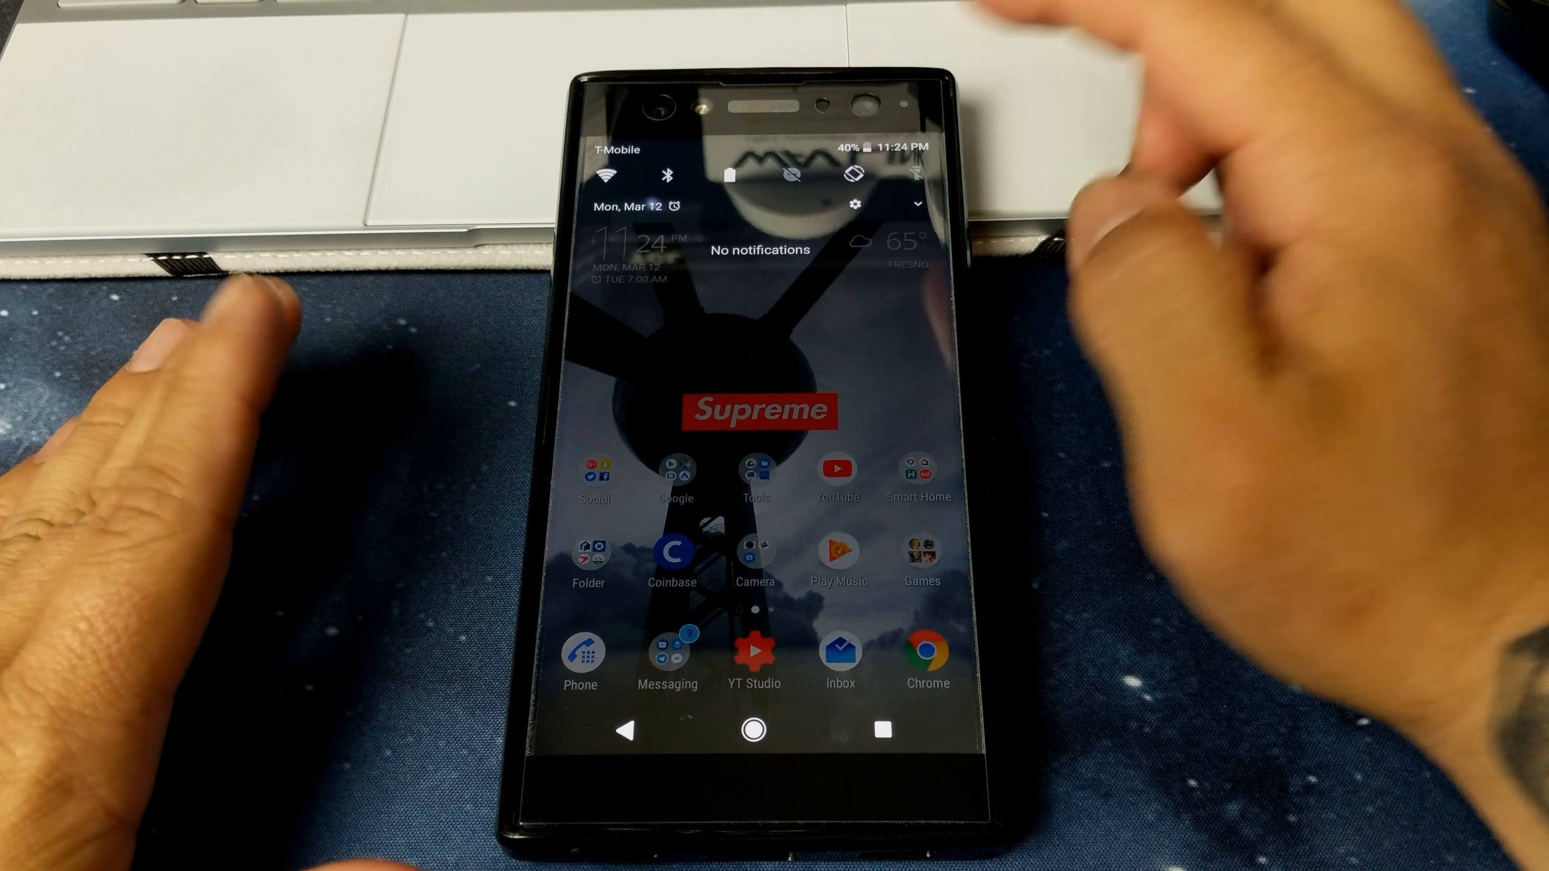
Review Device connection, then reach the Battery page showing 40% and ~13 hours left.
click(854, 204)
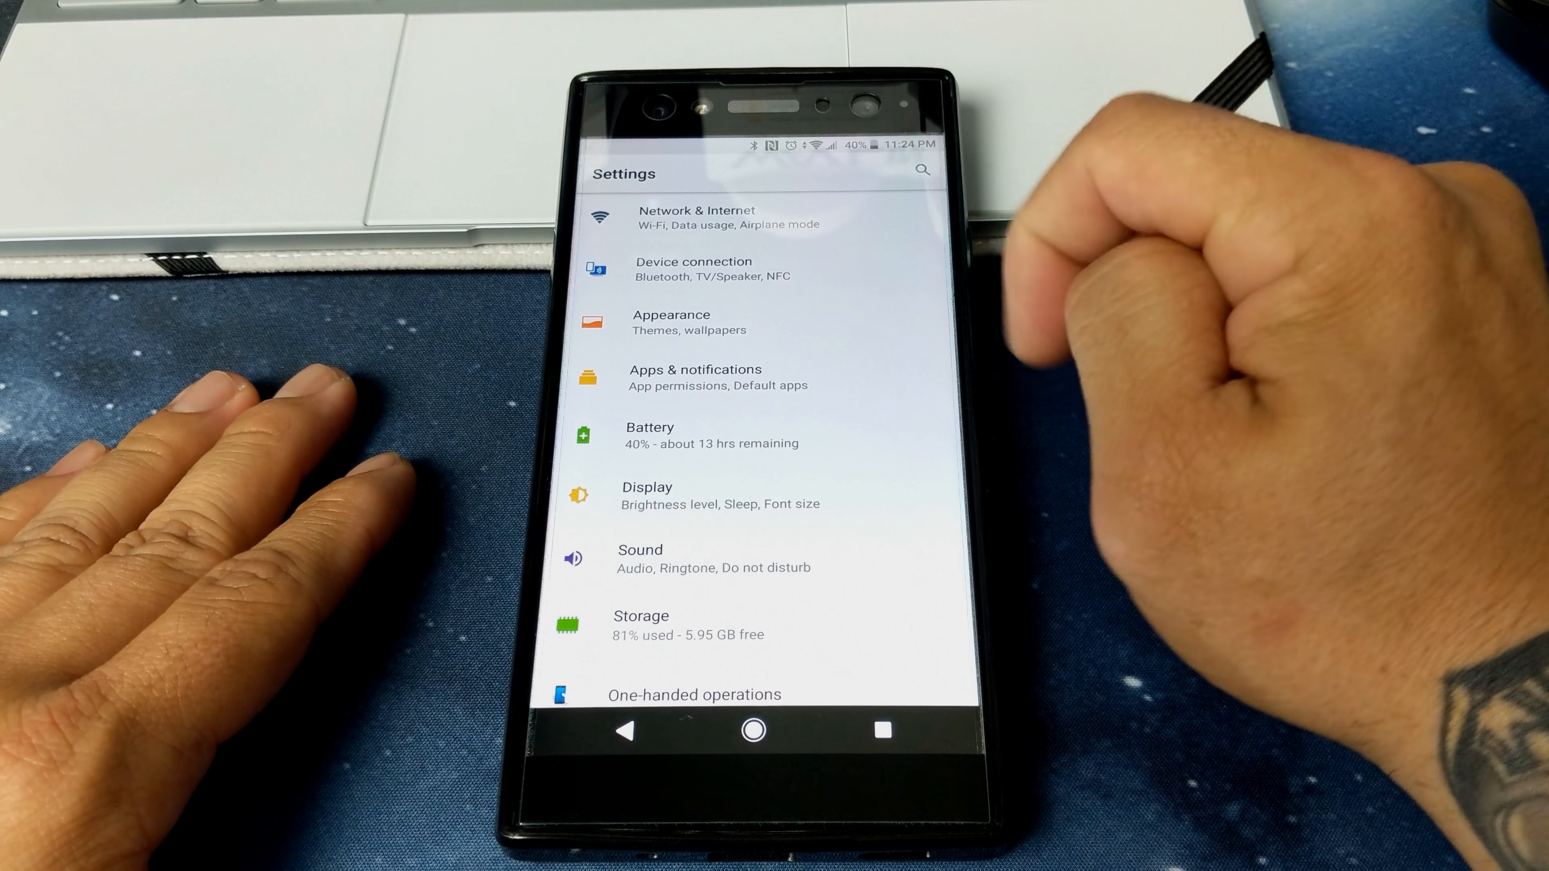
click(694, 269)
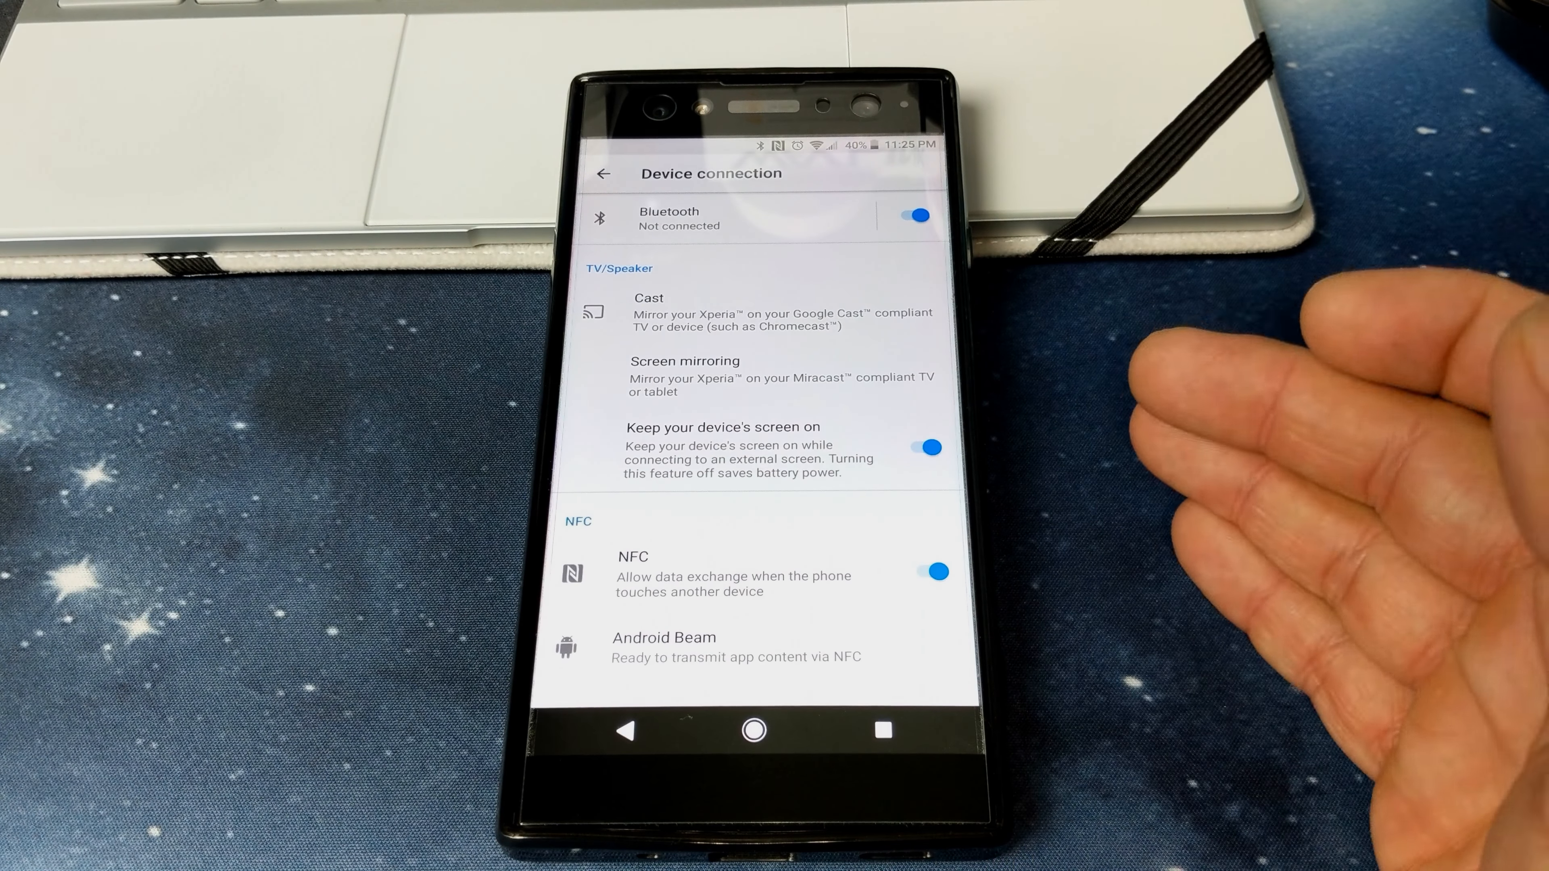
click(923, 447)
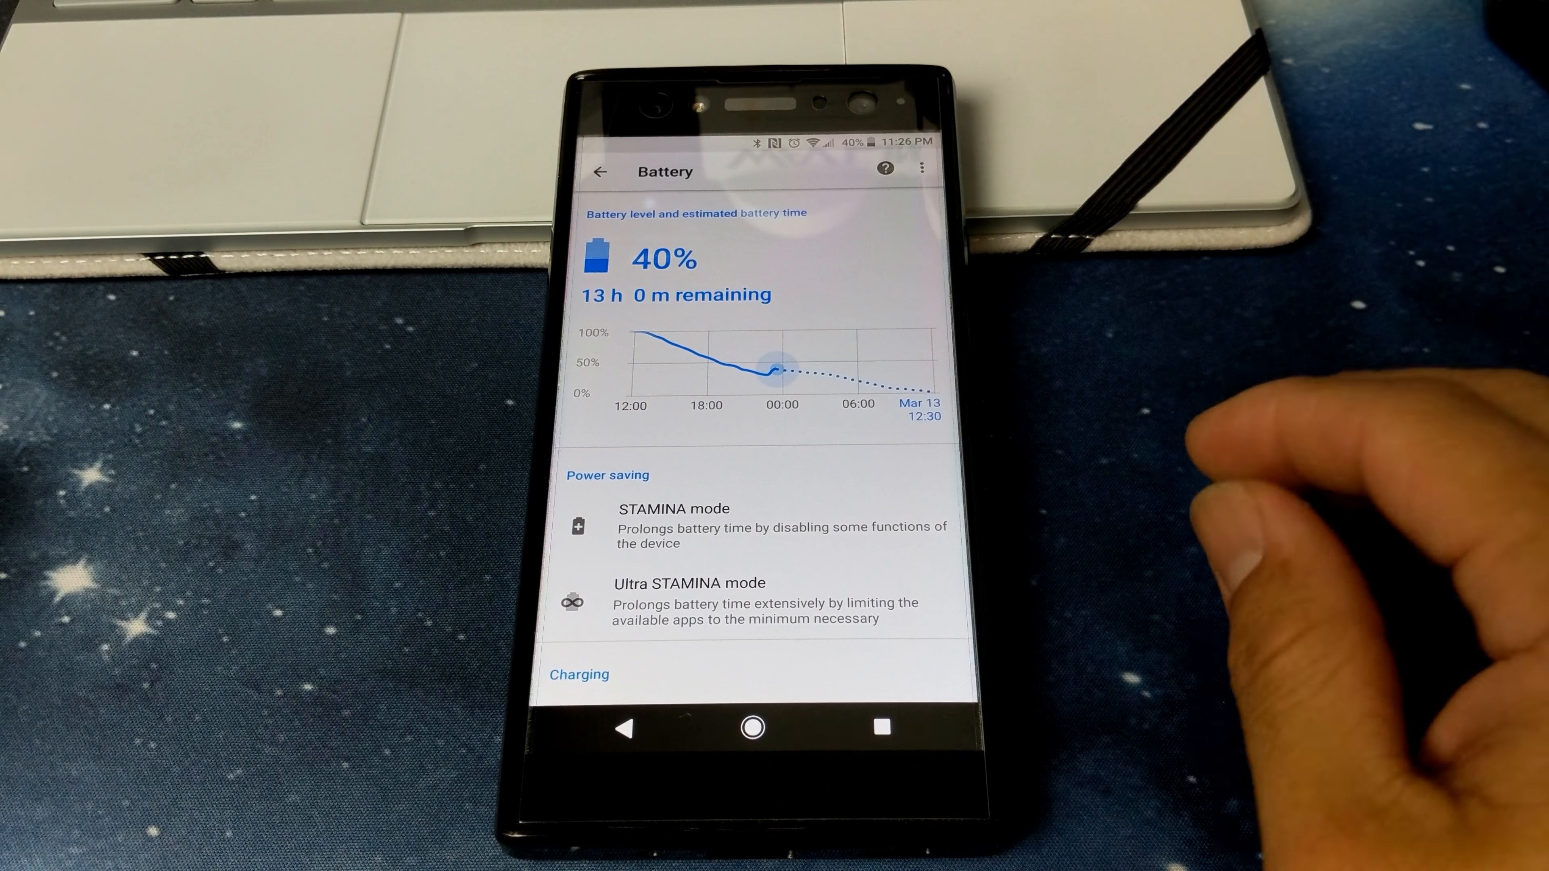
Review Battery Care charging options before heading to the Display settings.
scroll(down, 3)
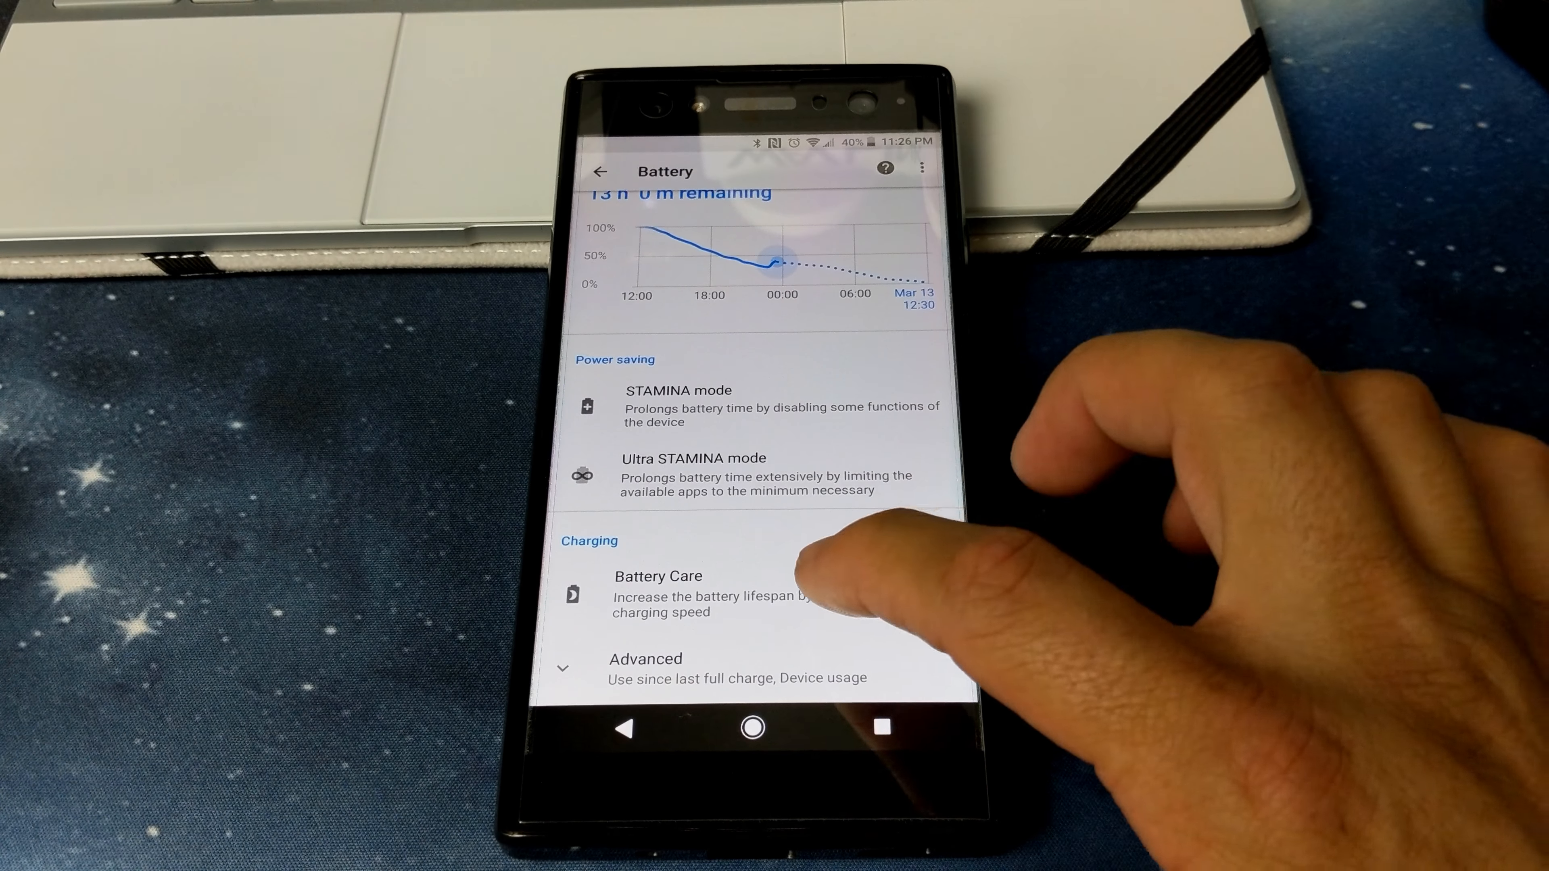
click(659, 577)
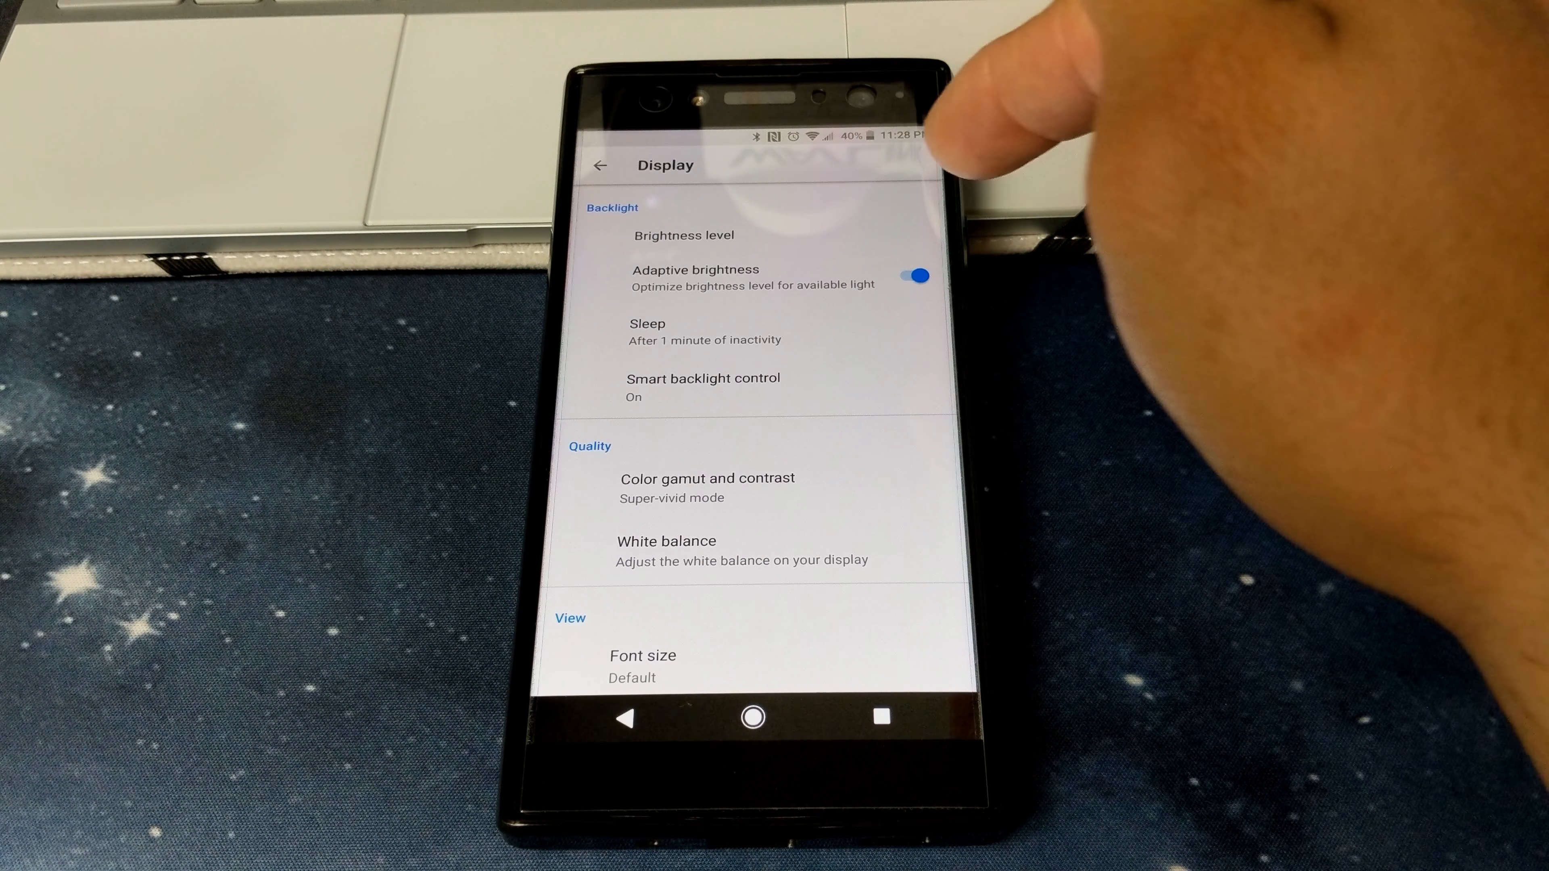
Set Color gamut and contrast to Off instead of Super-vivid mode.
click(703, 378)
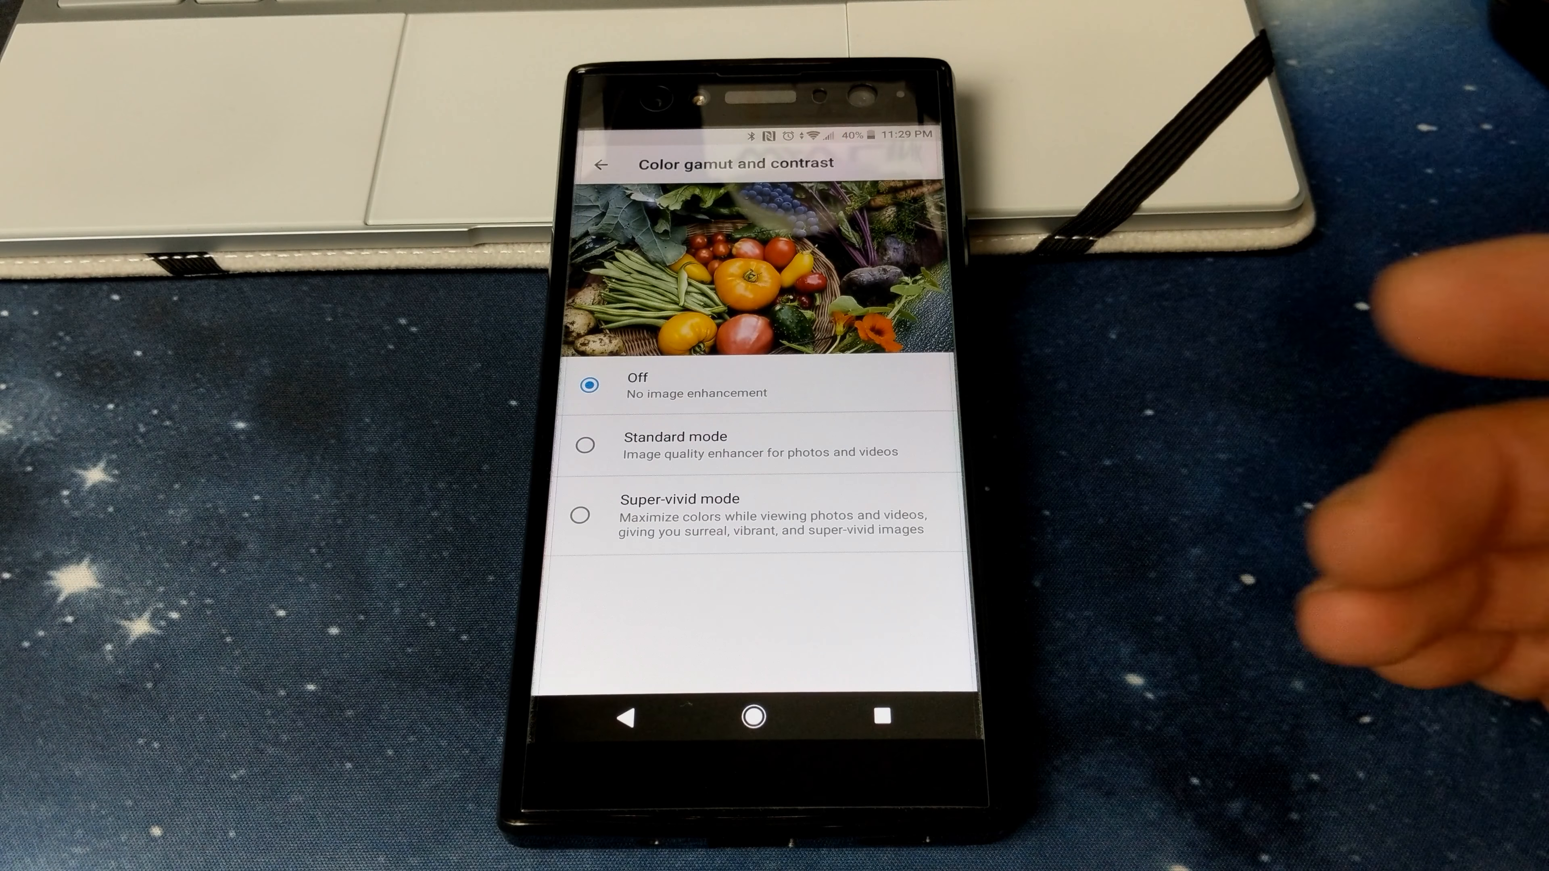
Try Standard mode, settle on Super-vivid mode, and return to the settings list.
click(584, 445)
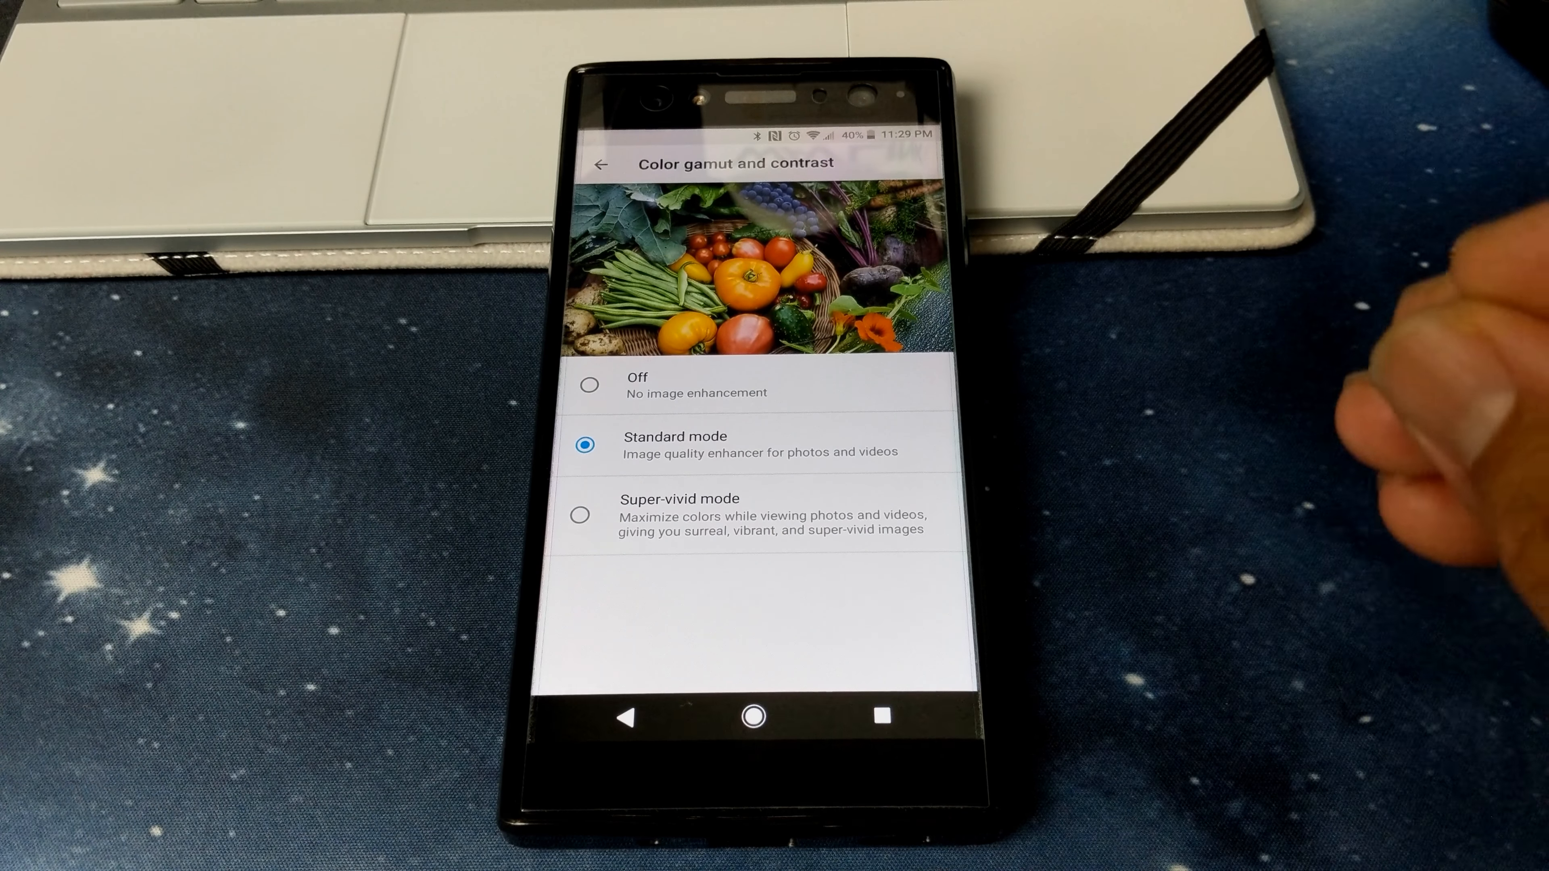
click(580, 514)
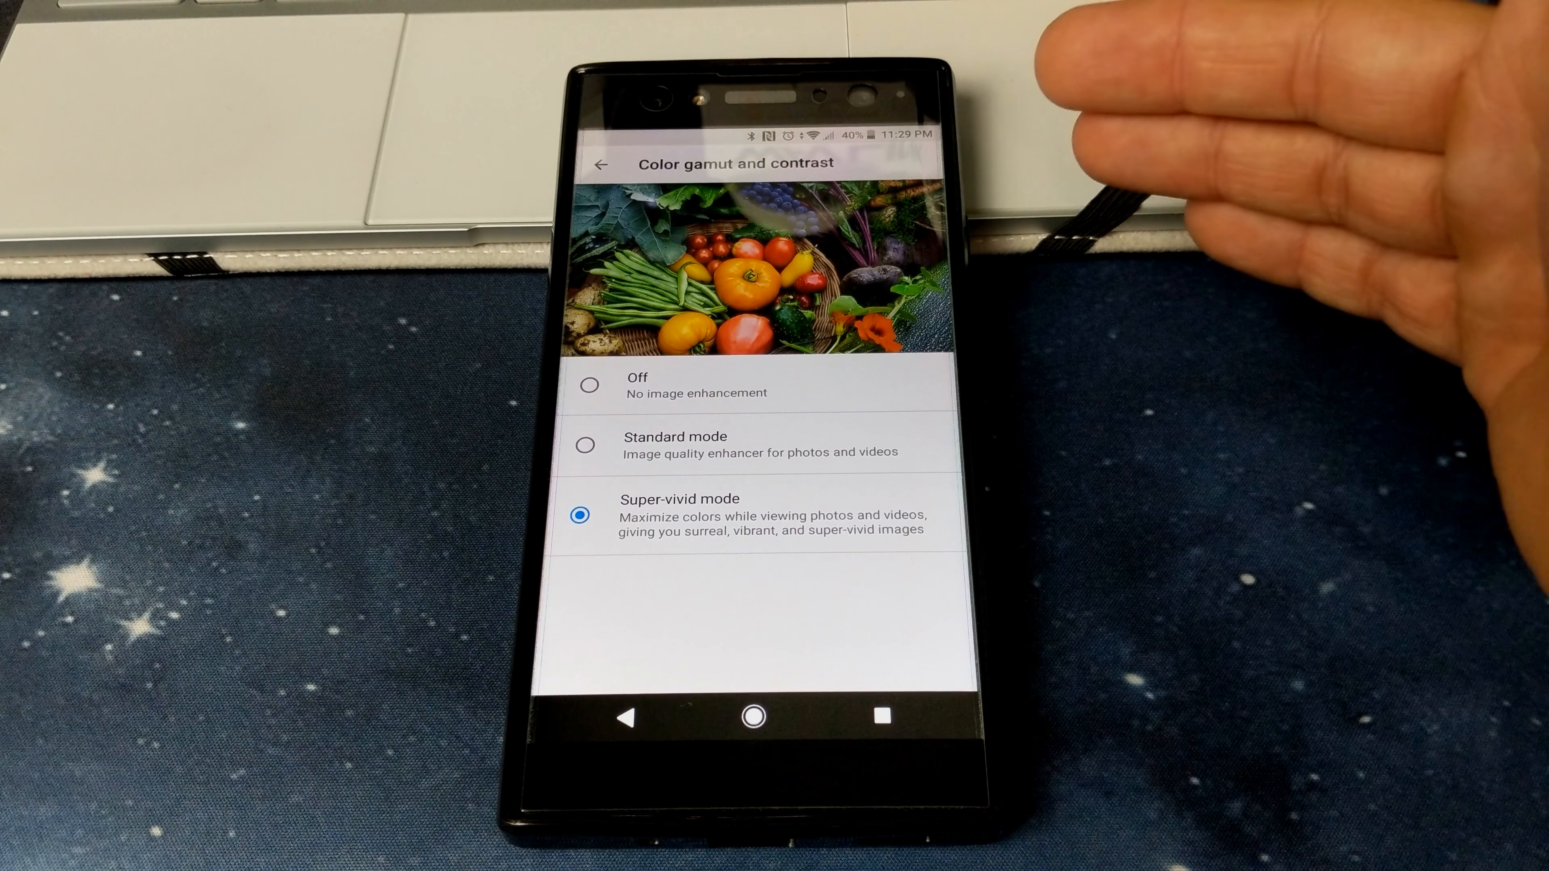
click(599, 164)
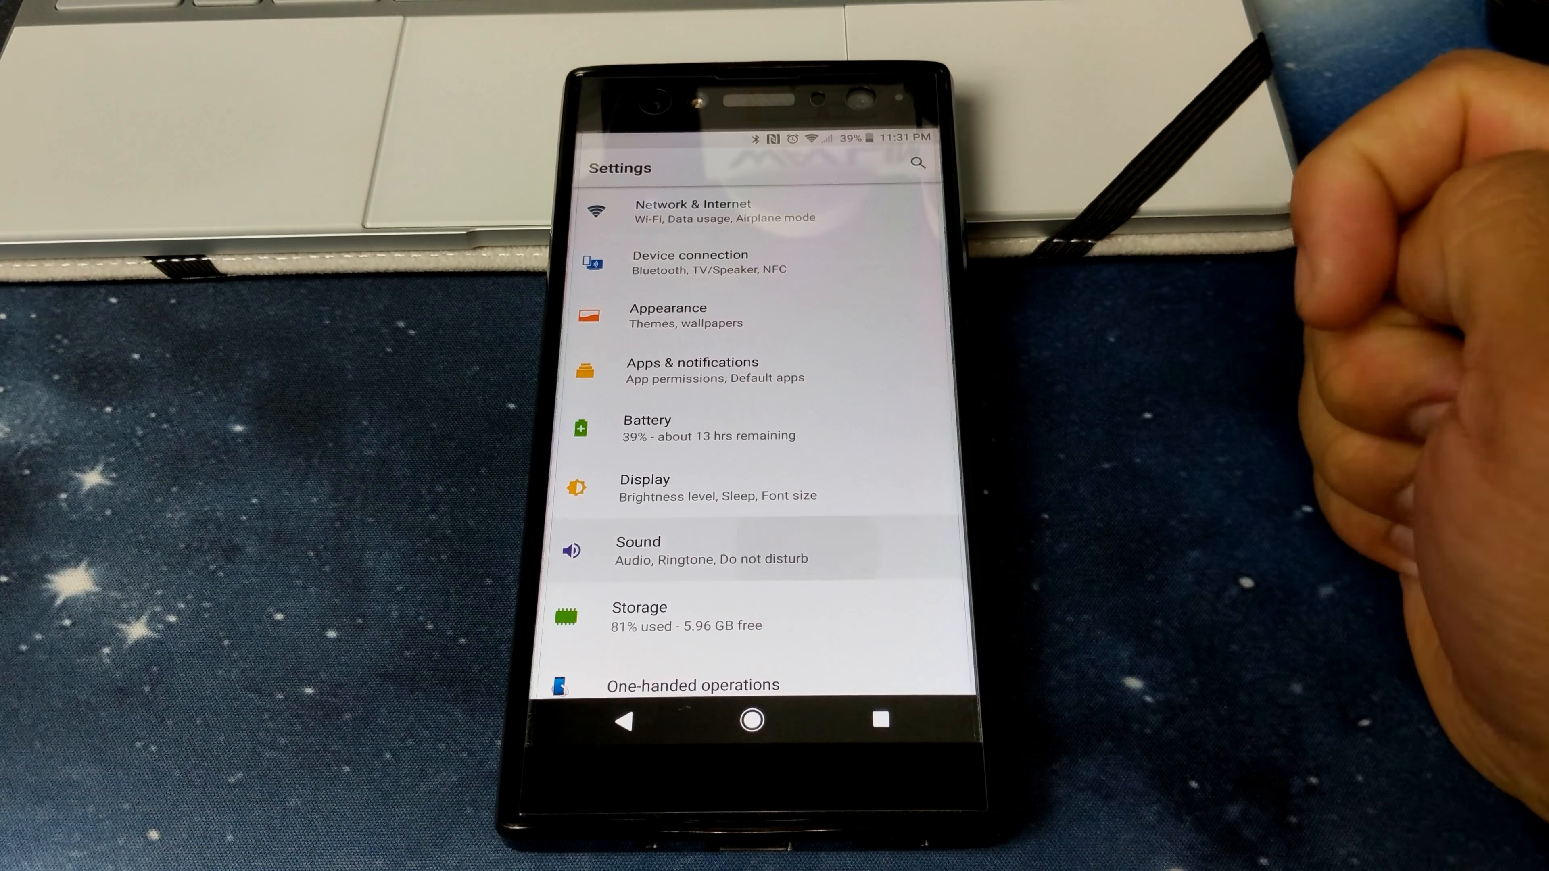
Confirm ClearAudio+ and Dynamic normalizer are on in Audio settings, then go back.
click(638, 550)
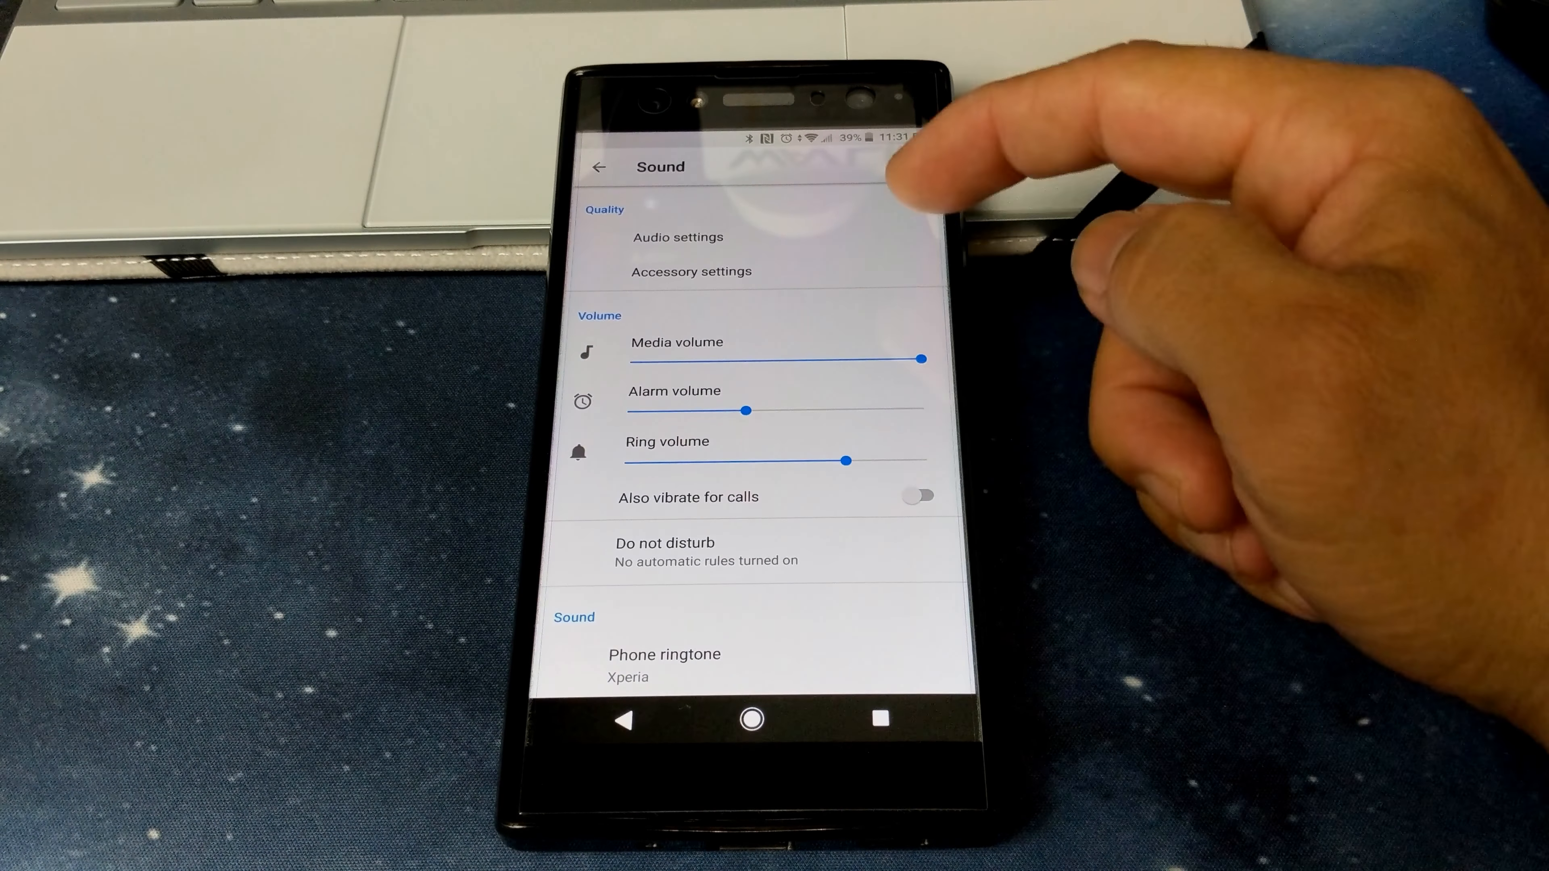
click(678, 237)
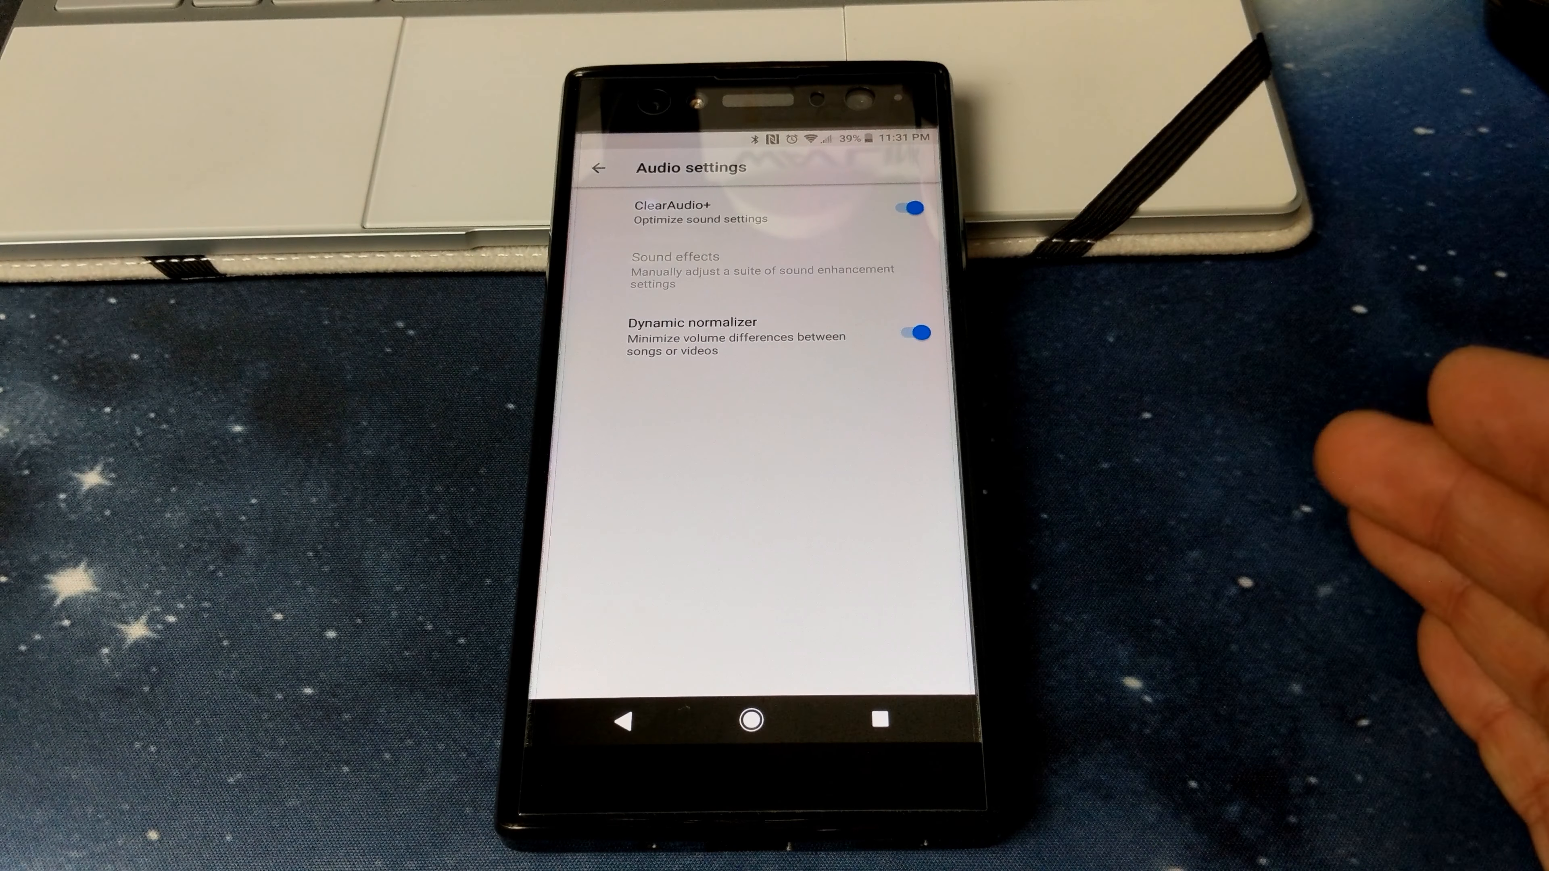
click(594, 167)
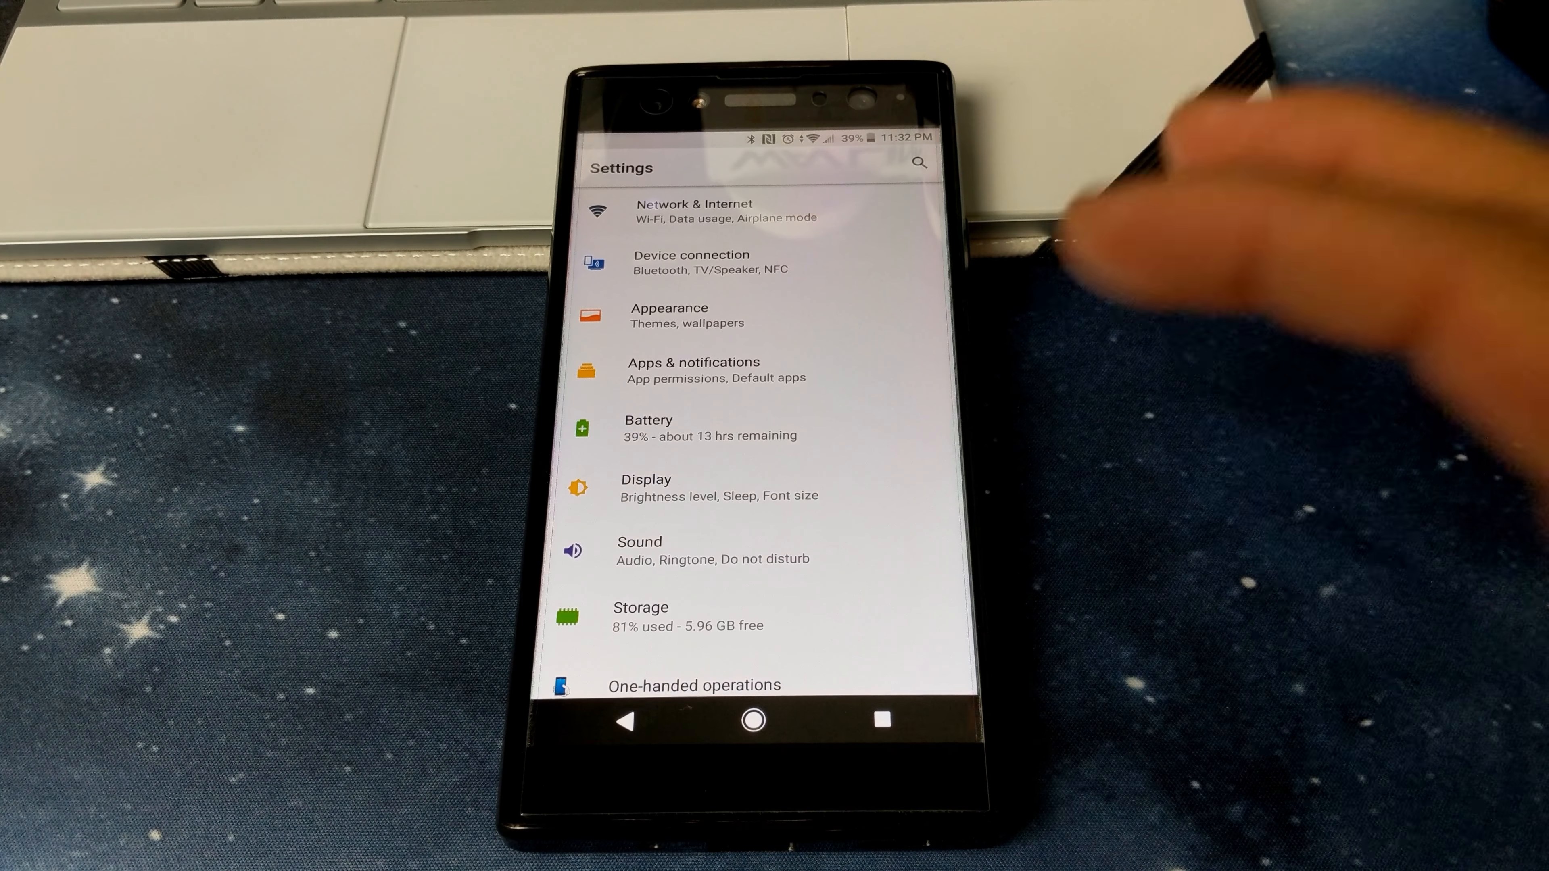
scroll(down, 3)
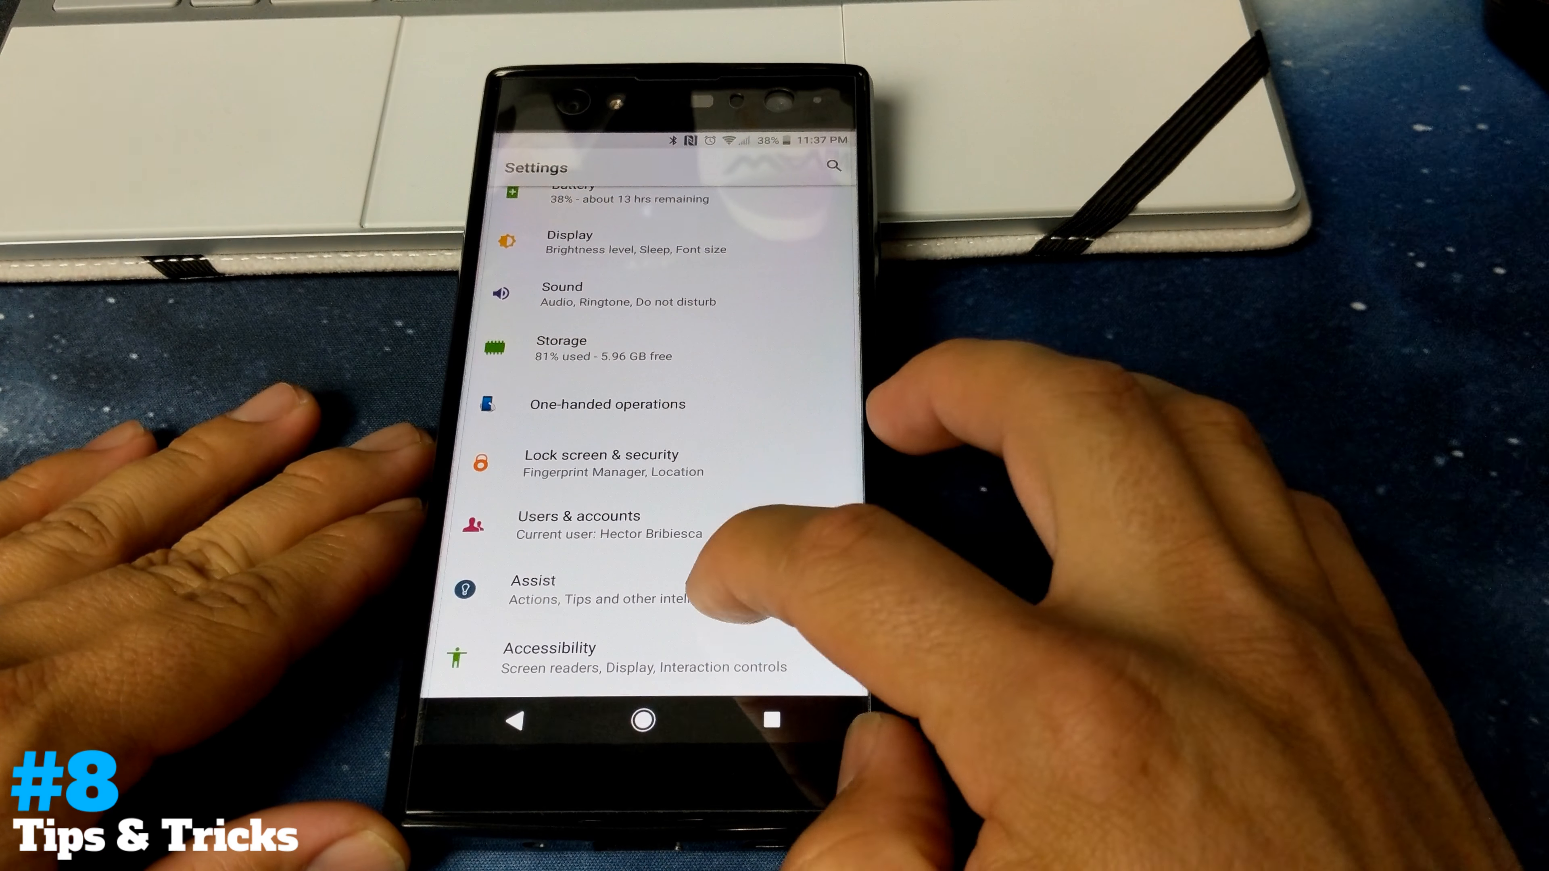
Reach the Assist page listing Introduction to Xperia and Xperia Actions.
click(532, 589)
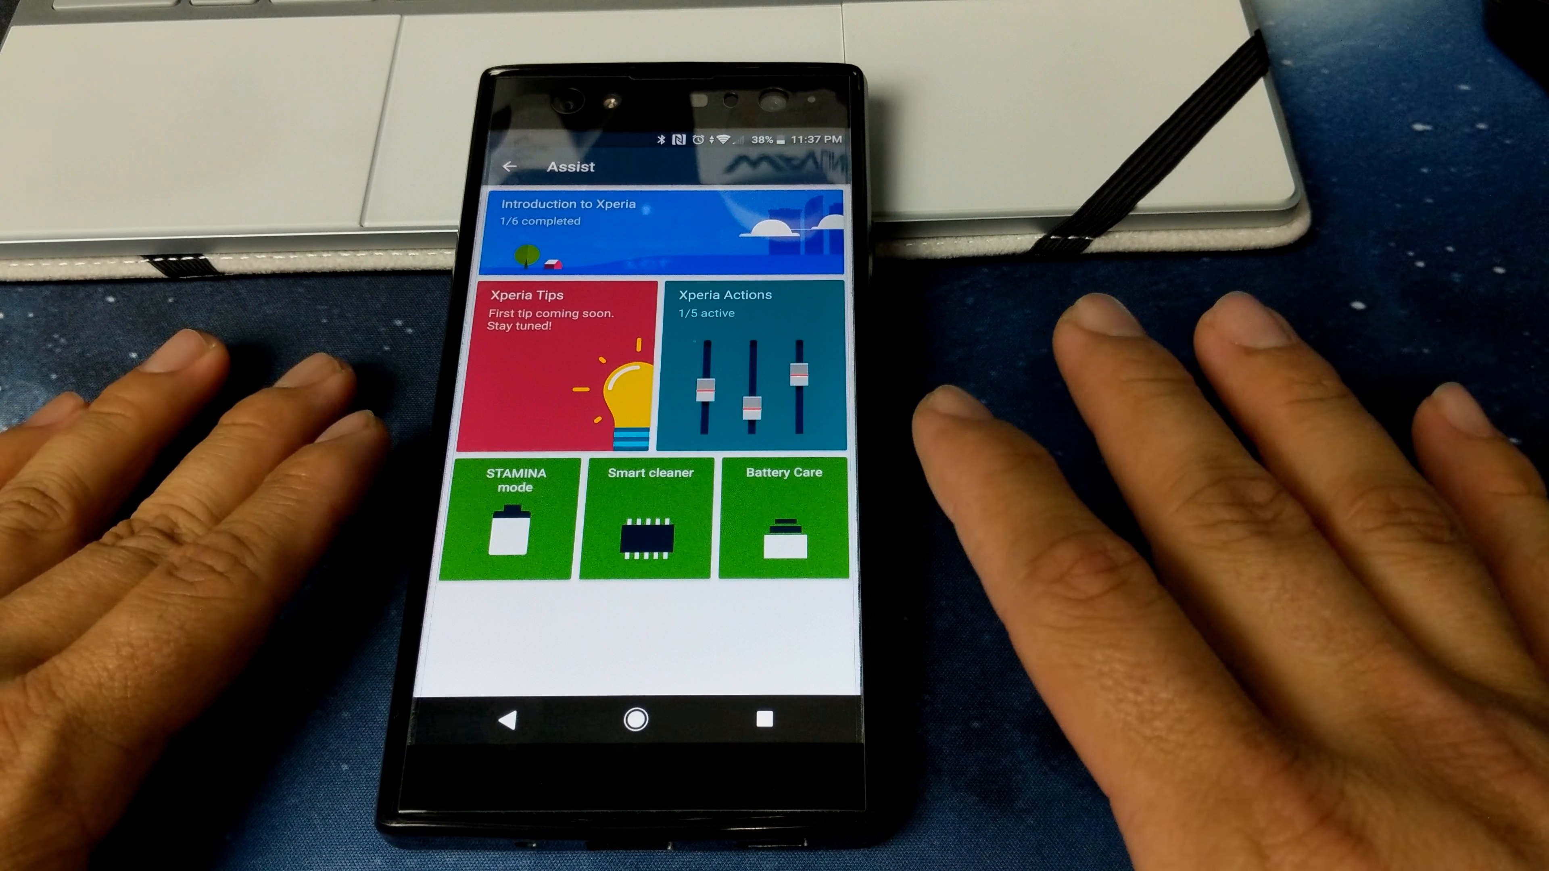
mouse_move(1038, 396)
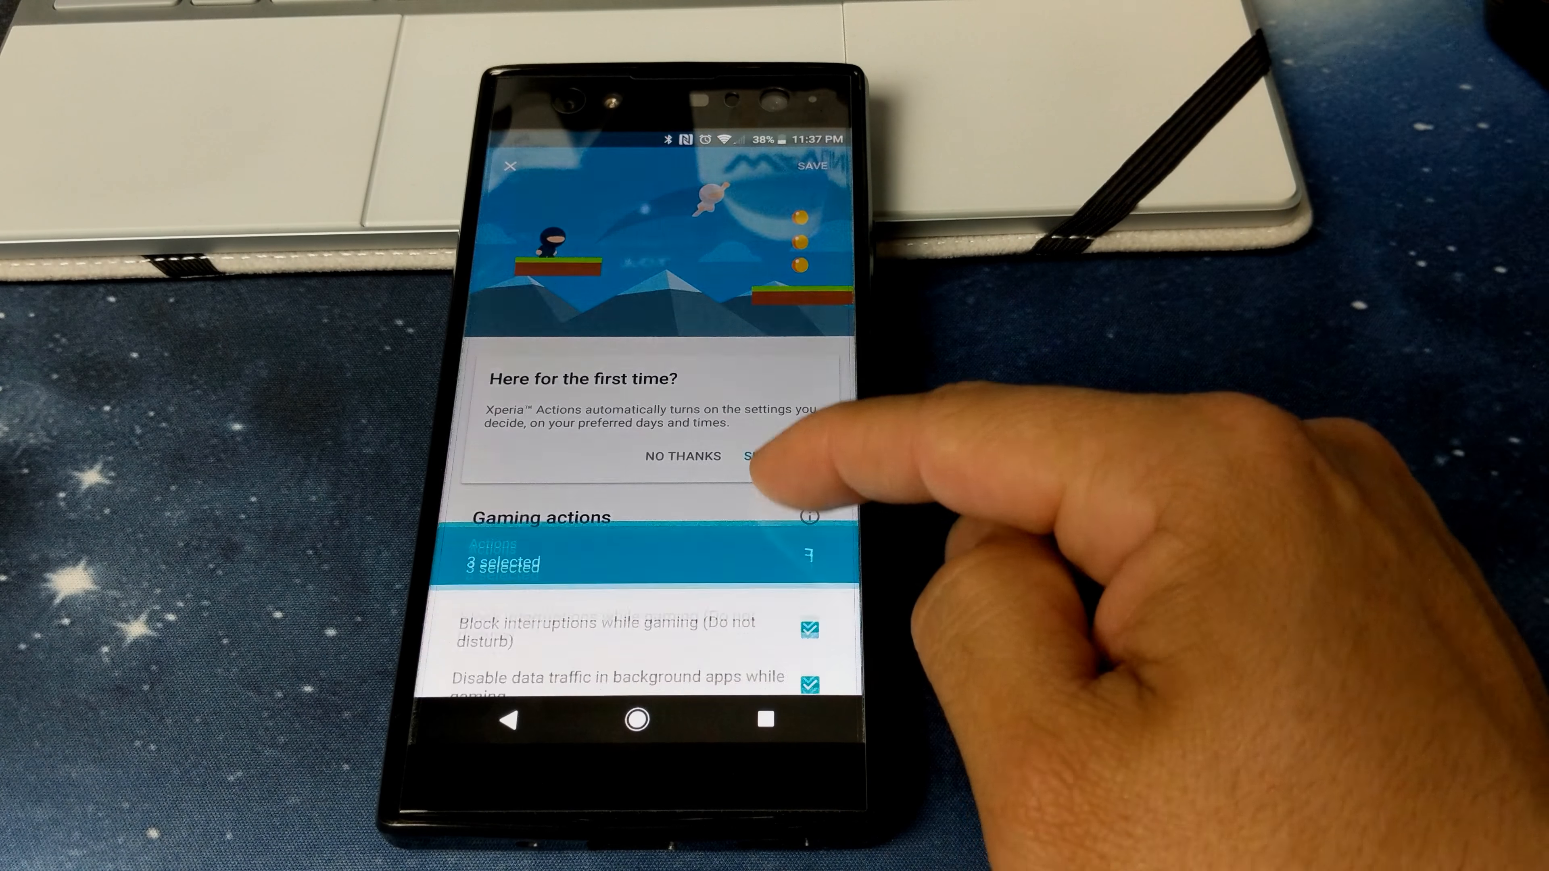
click(682, 457)
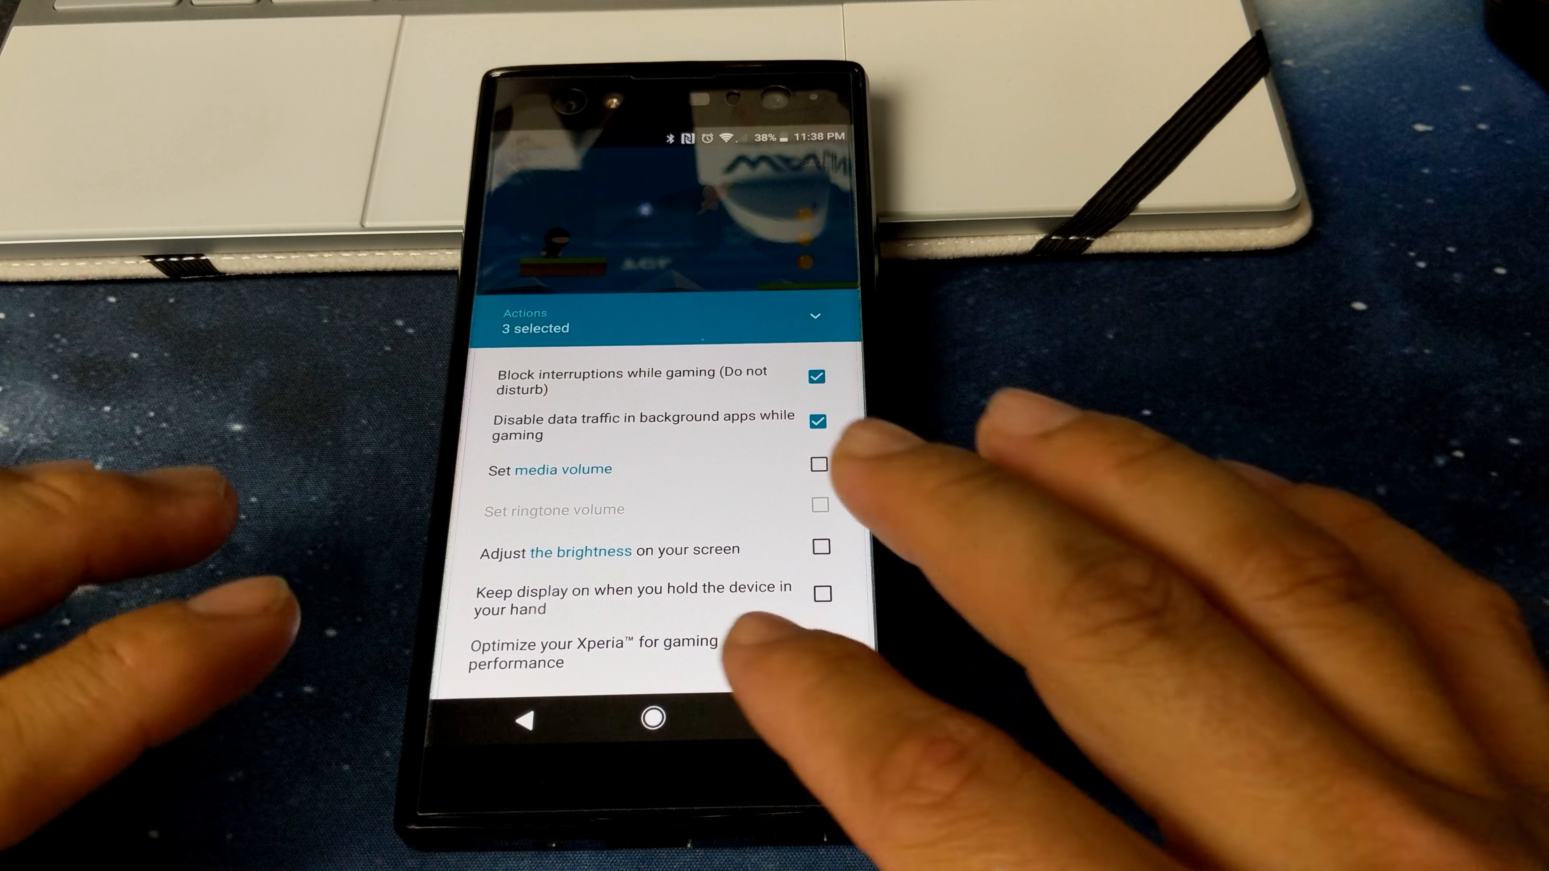
click(822, 647)
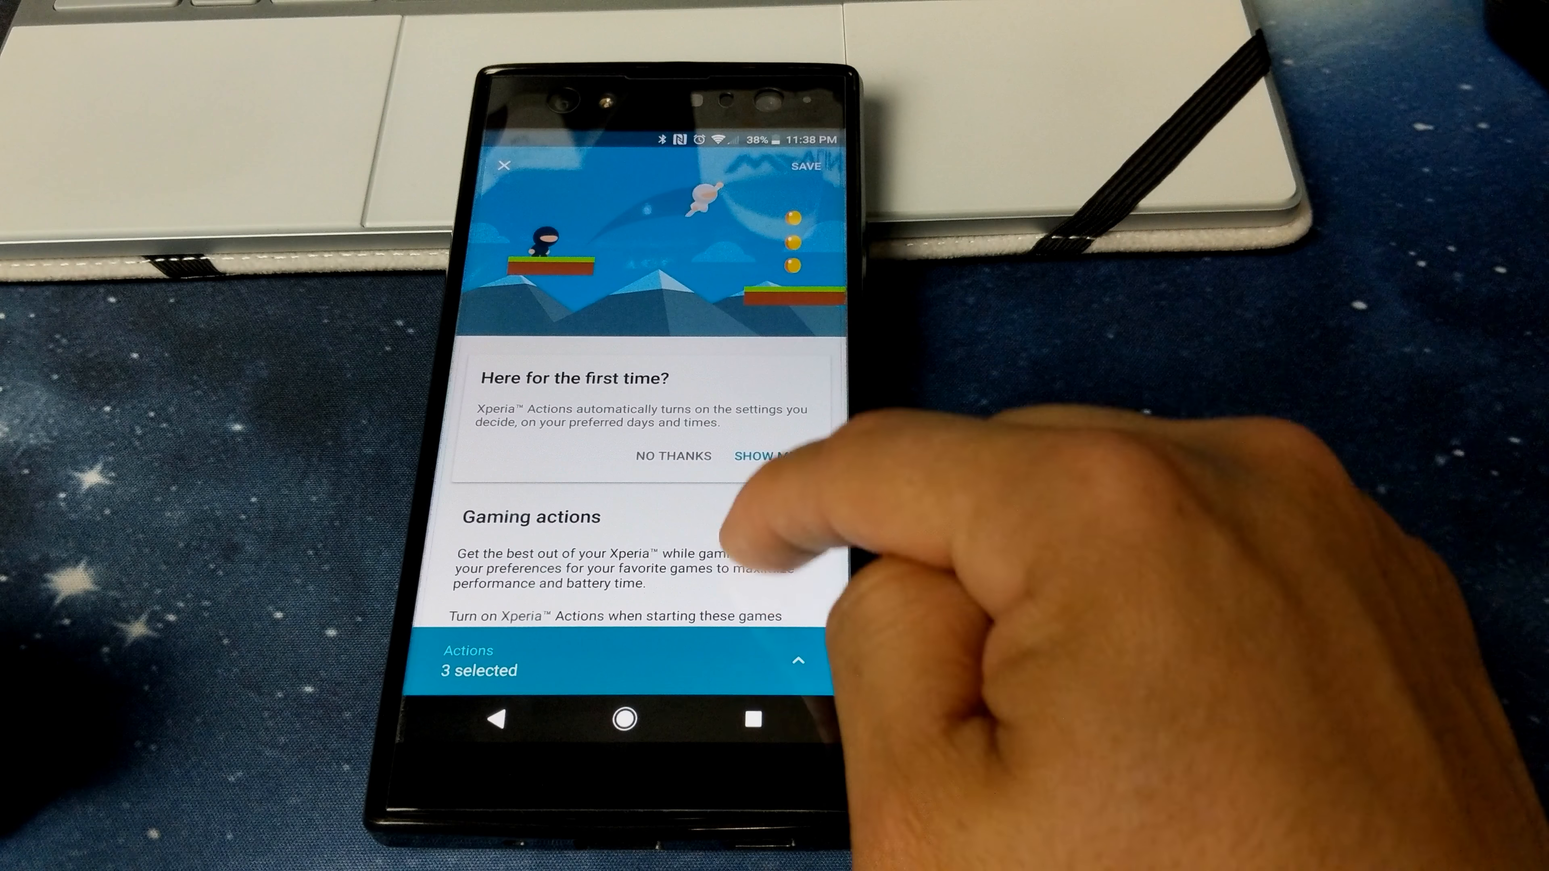
Save the Gaming profile for Rules of Survival and return to the main settings list.
click(796, 660)
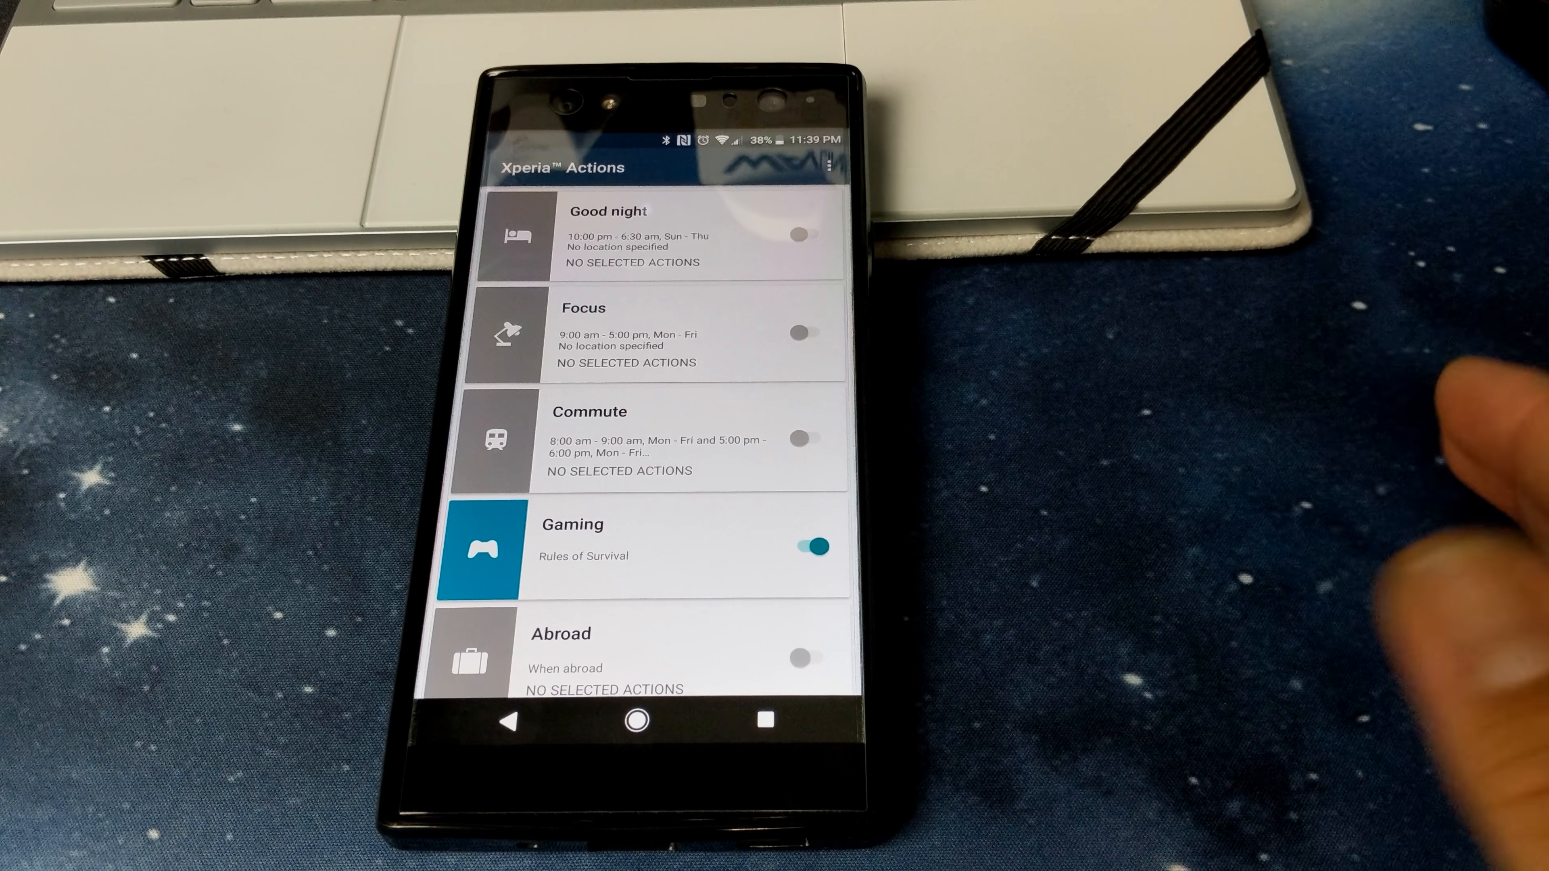
click(814, 547)
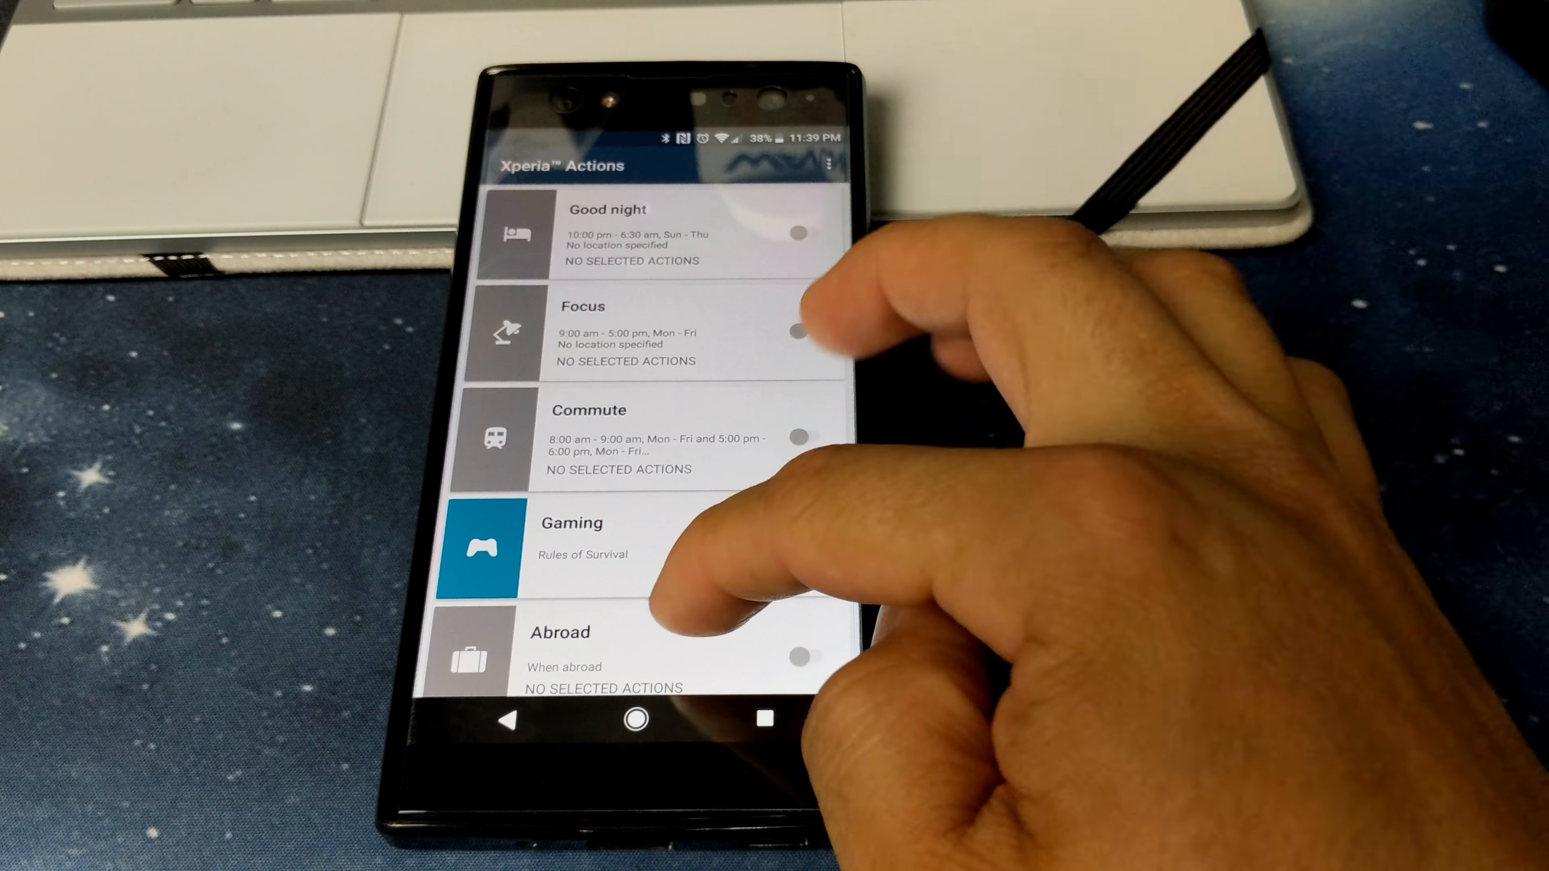
click(800, 546)
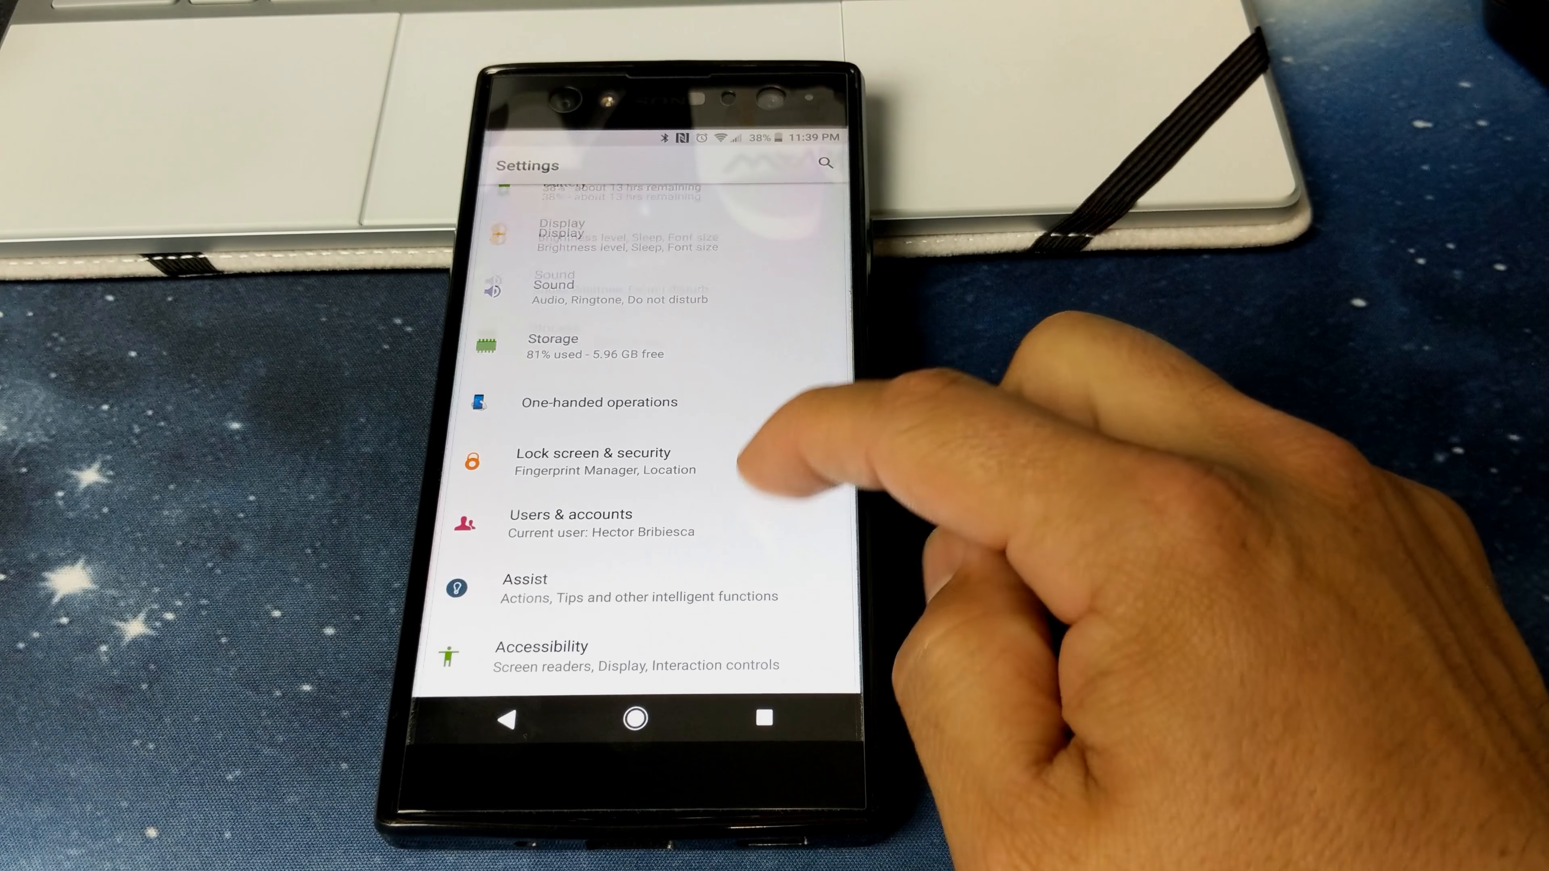
Review Xperia Backup & restore, then confirm Software update reports the latest version.
scroll(down, 3)
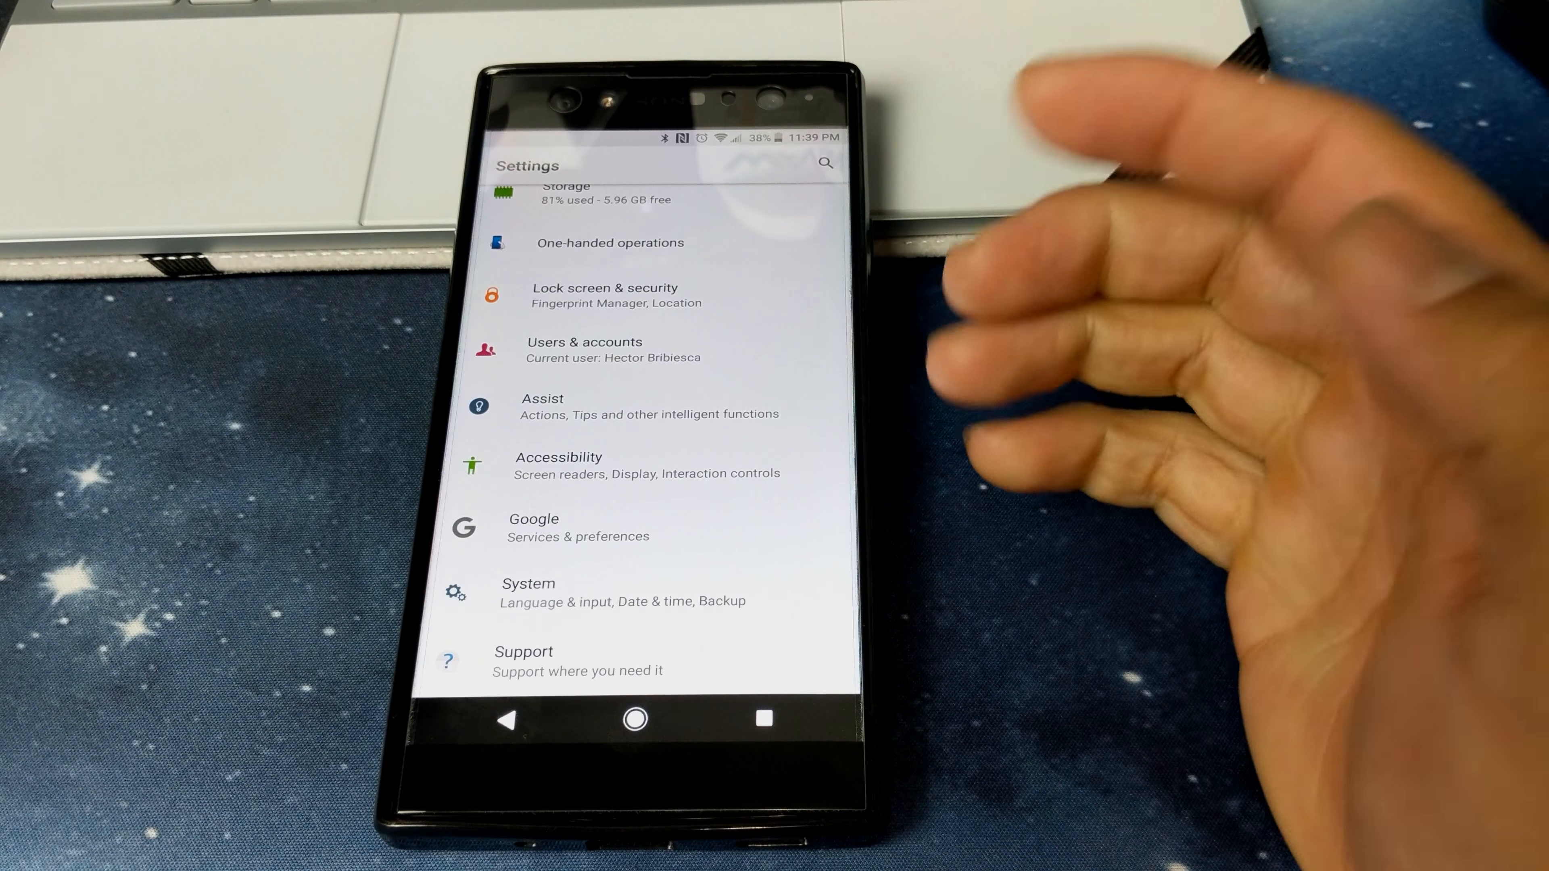
click(529, 591)
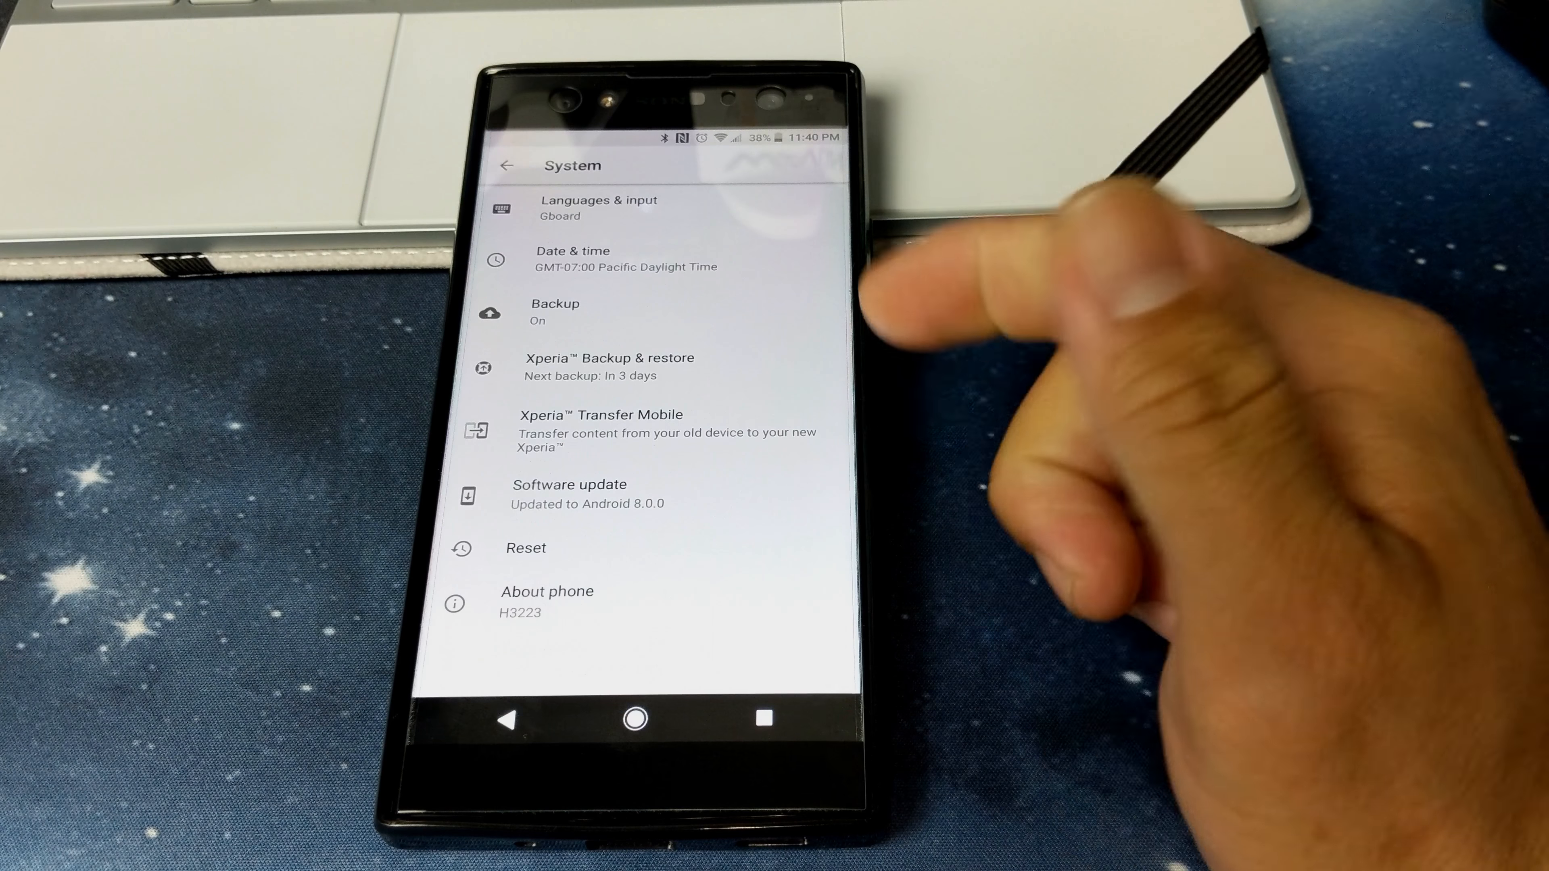
click(613, 357)
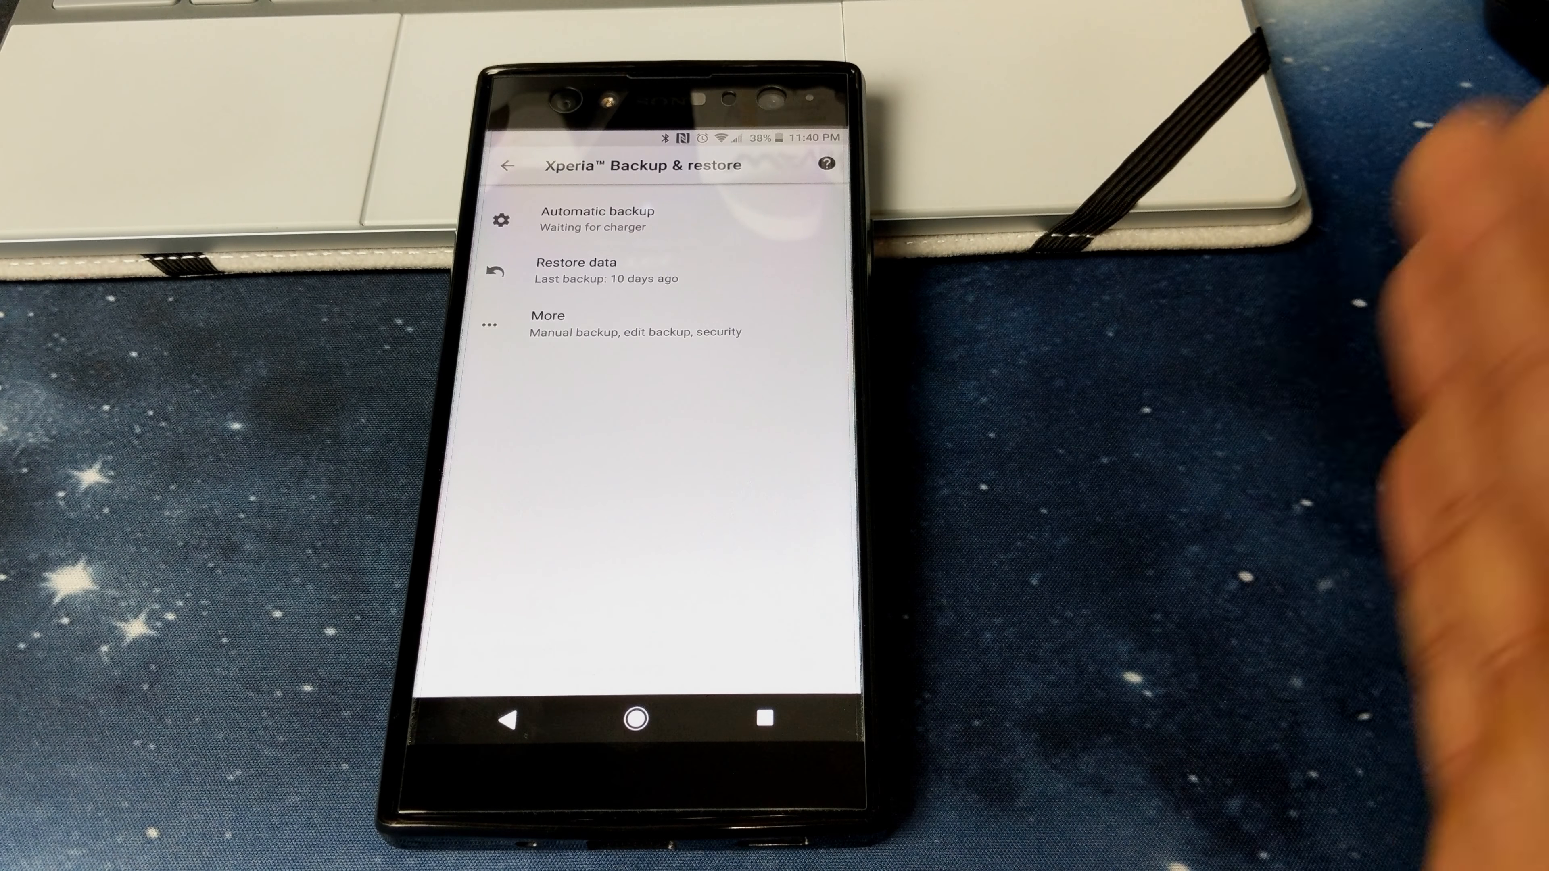
mouse_move(1433, 396)
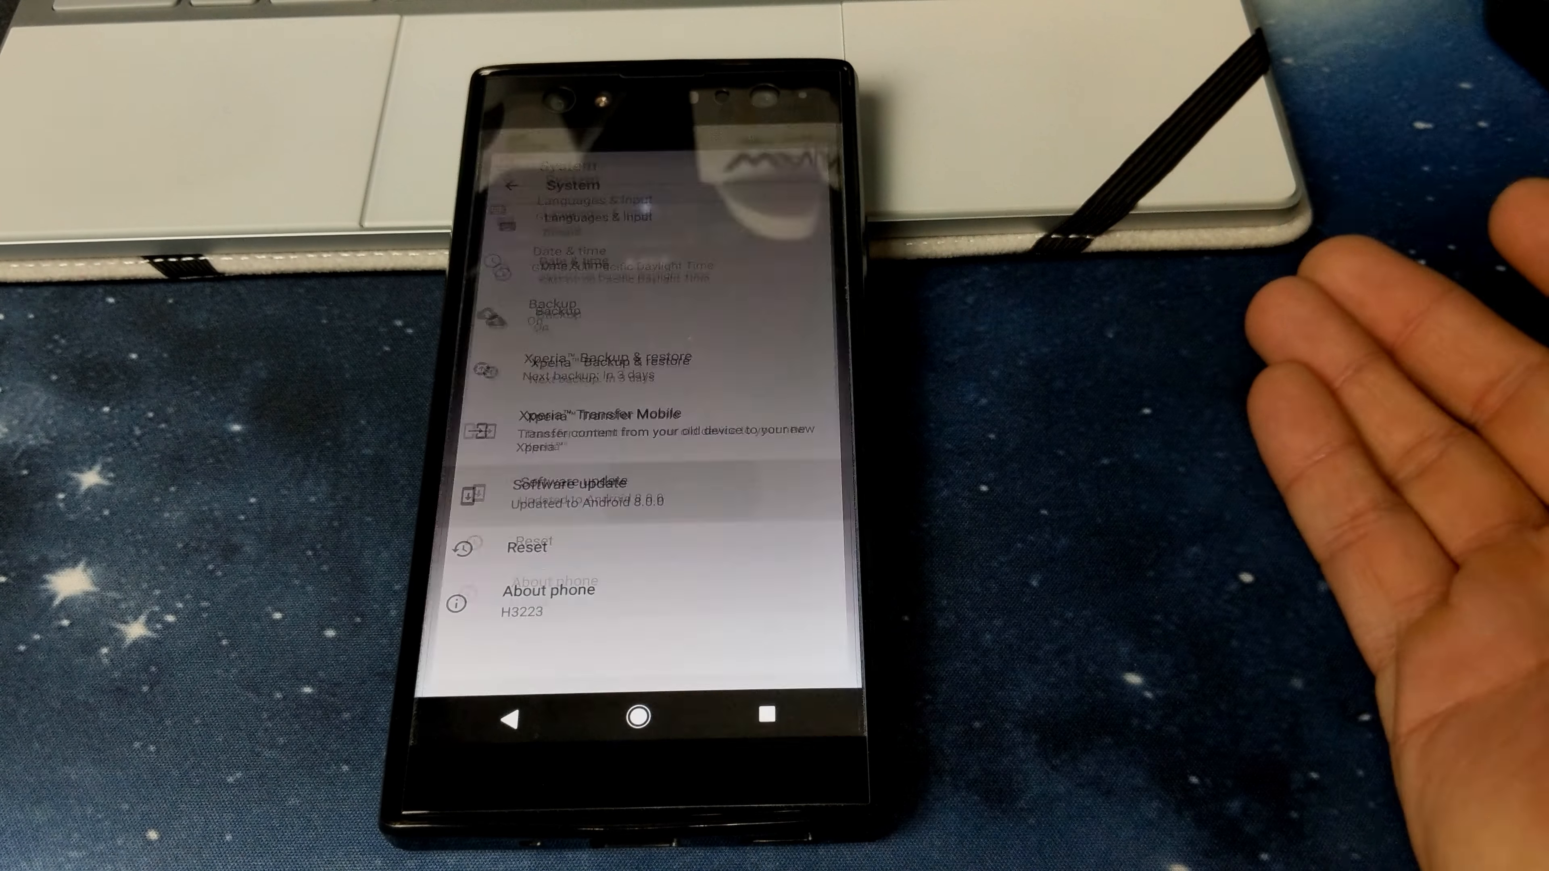
click(567, 489)
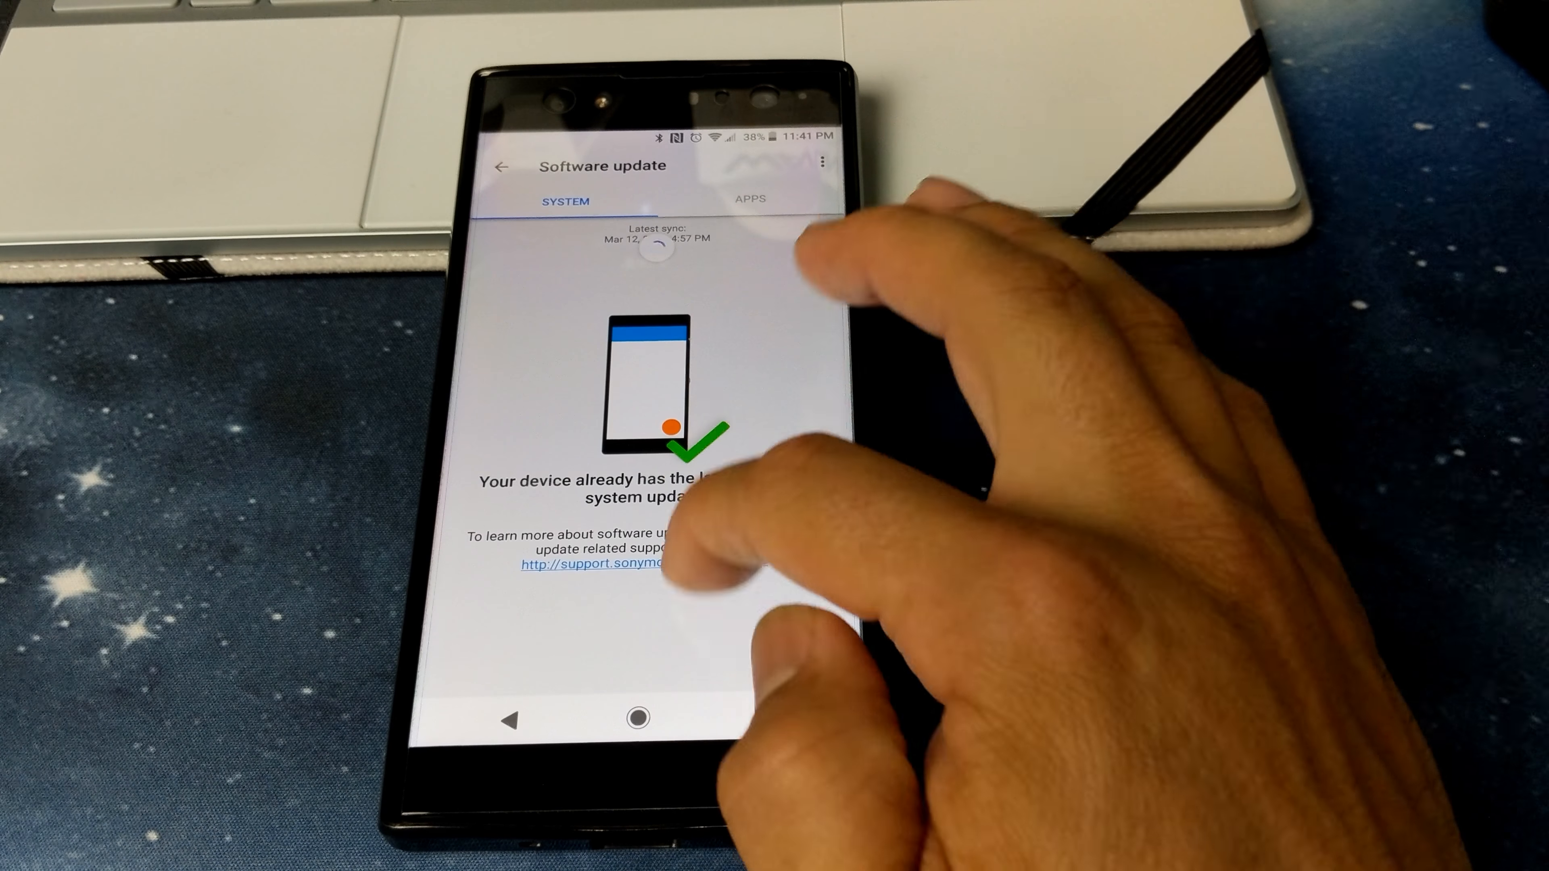